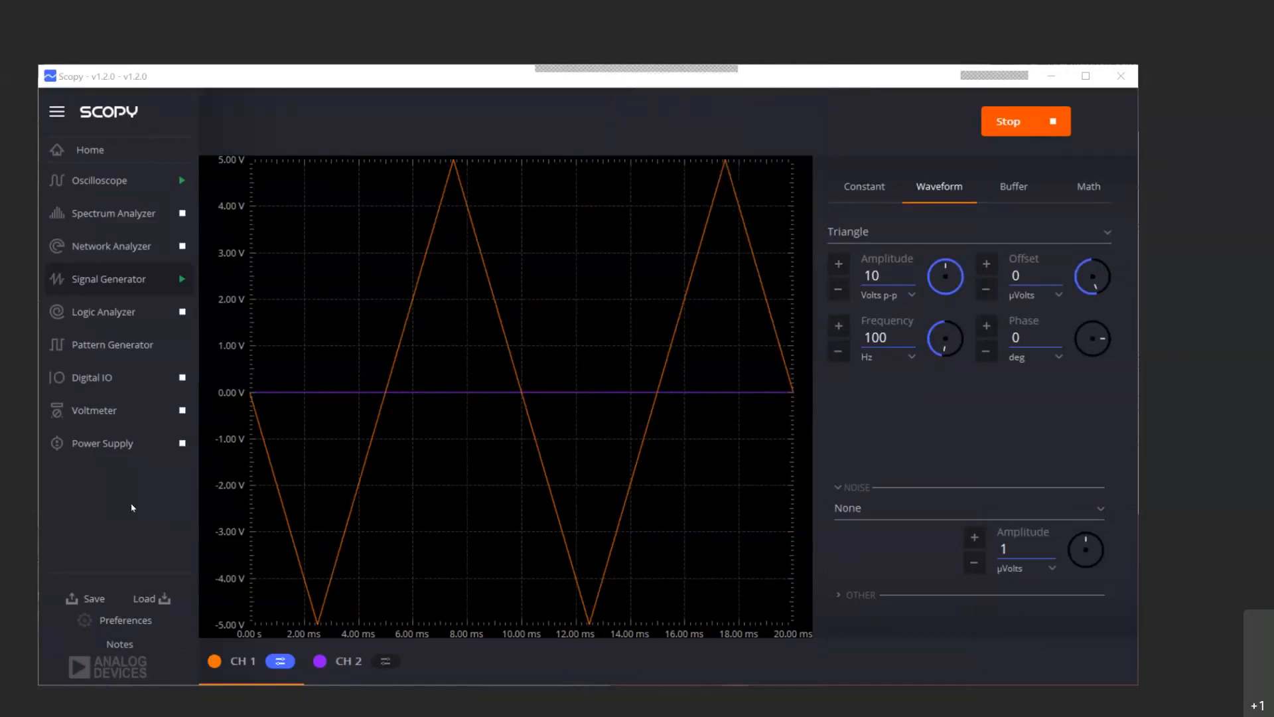
mouse_move(85, 292)
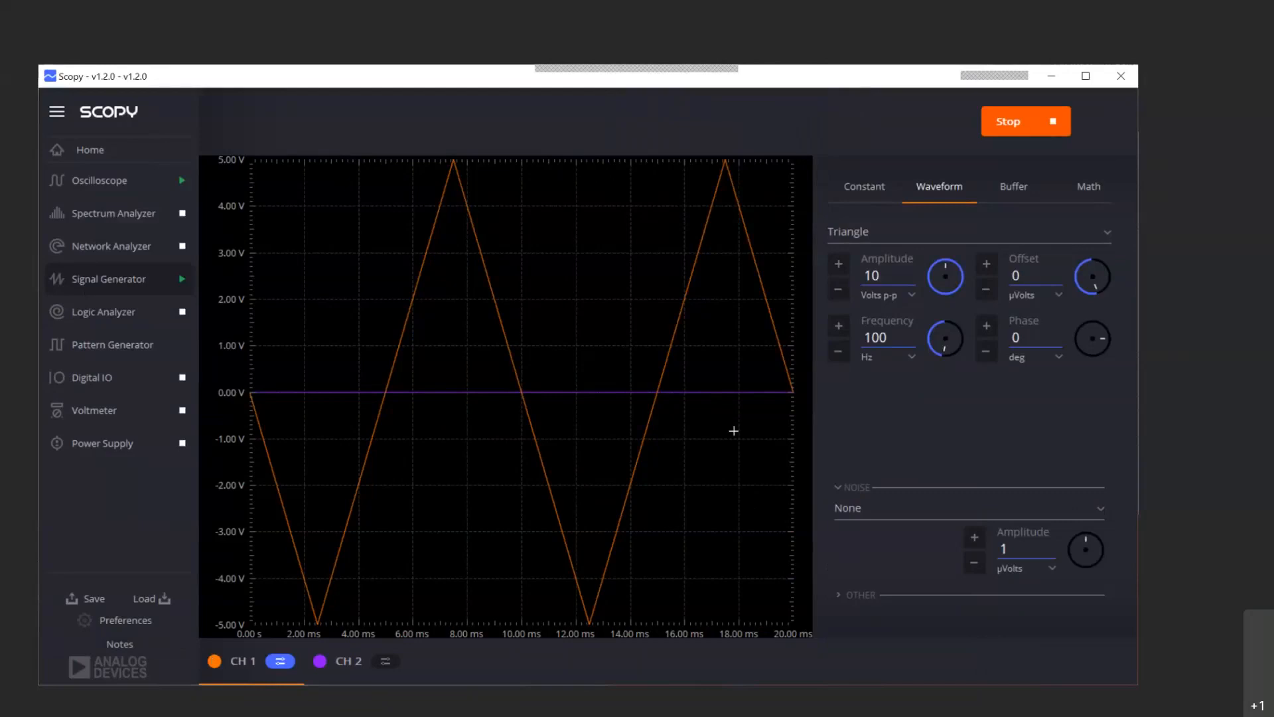
mouse_move(920, 258)
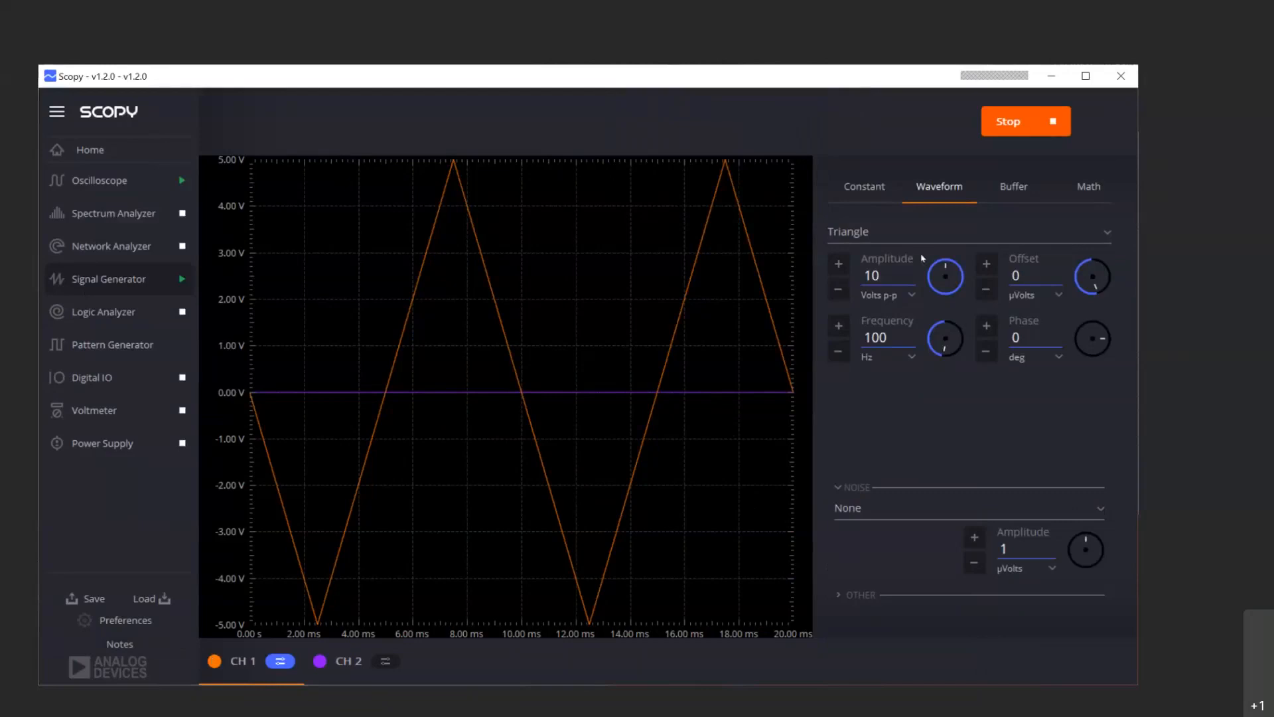
mouse_move(902, 342)
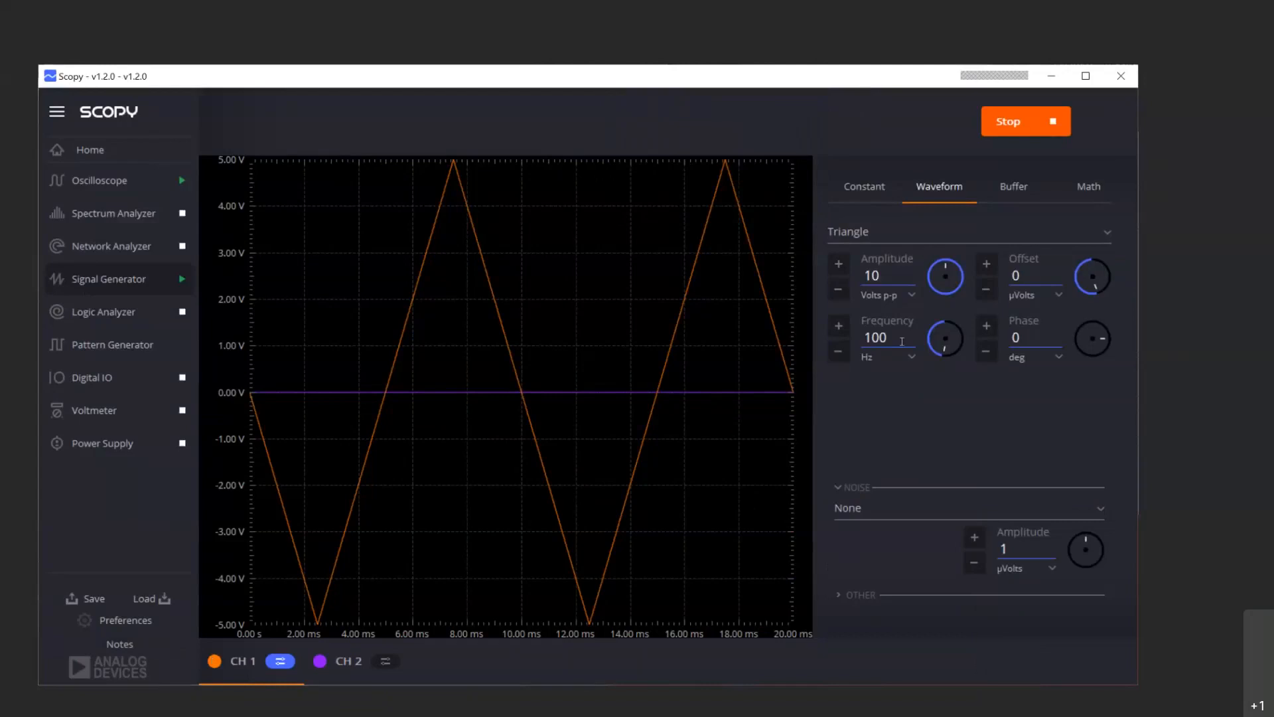
mouse_move(116, 286)
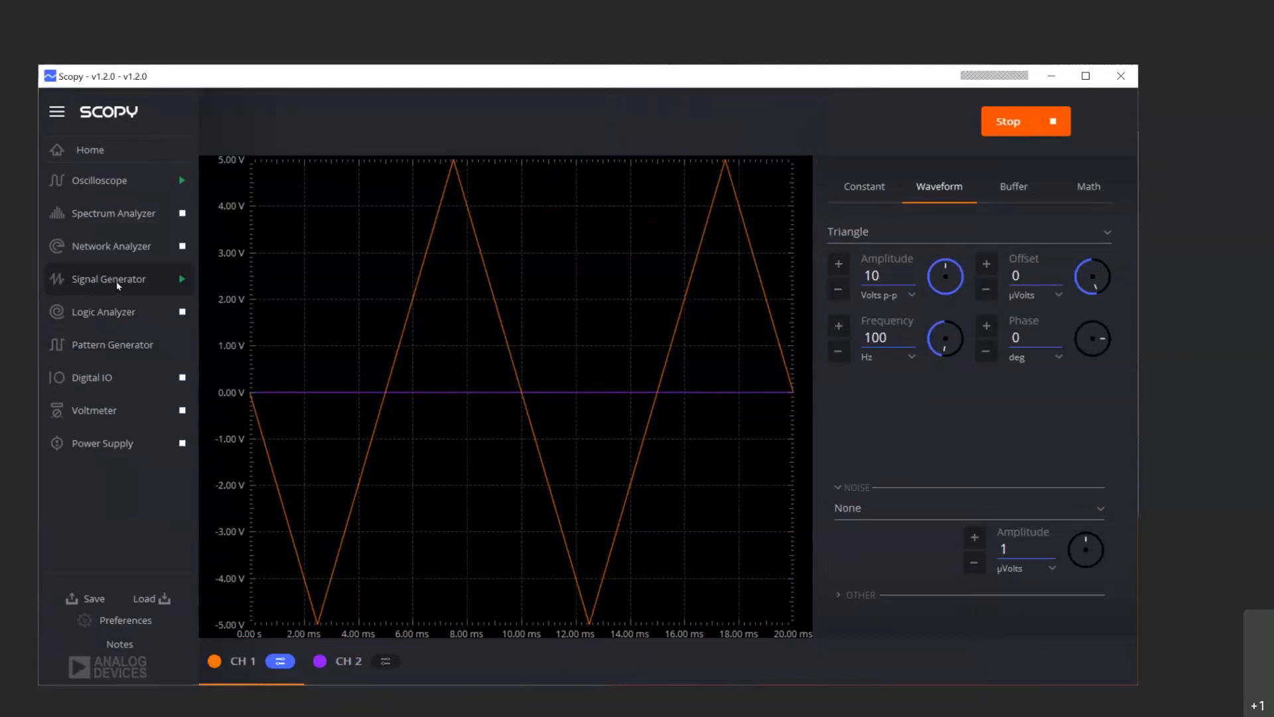
mouse_move(98, 181)
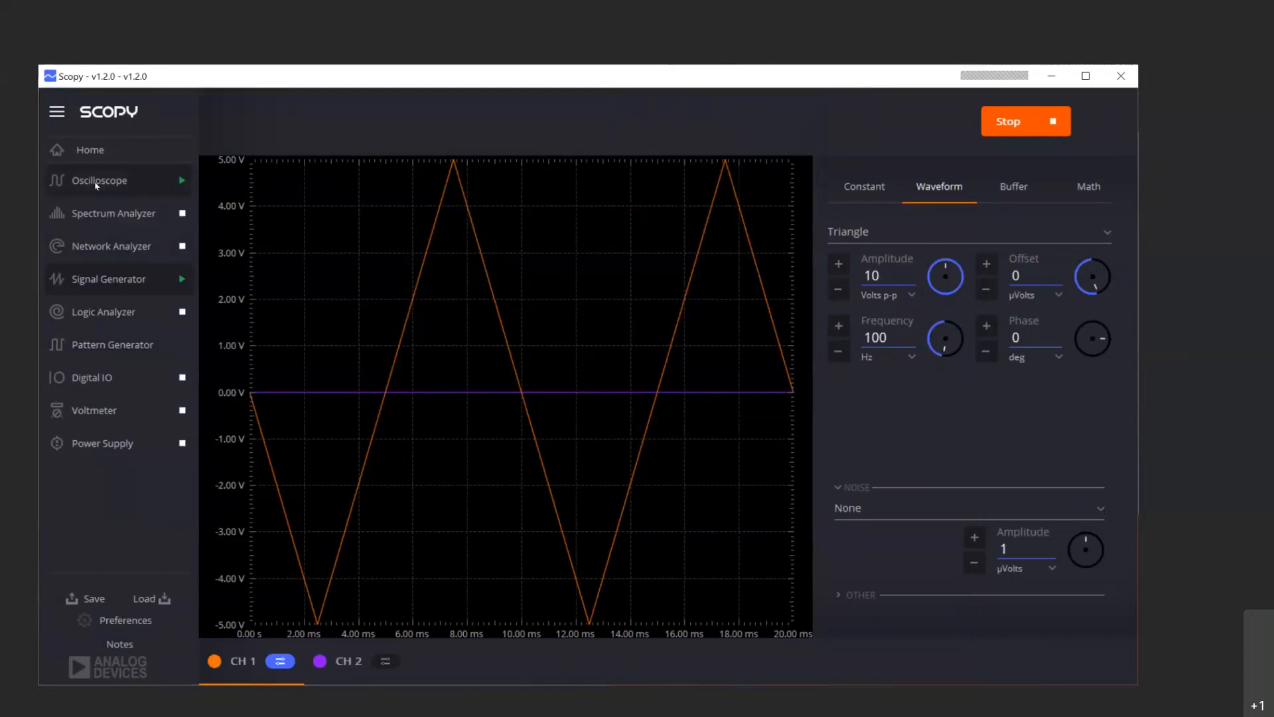
Step: Open the Oscilloscope instrument to view the rectified CH1 and CH2 traces
click(99, 179)
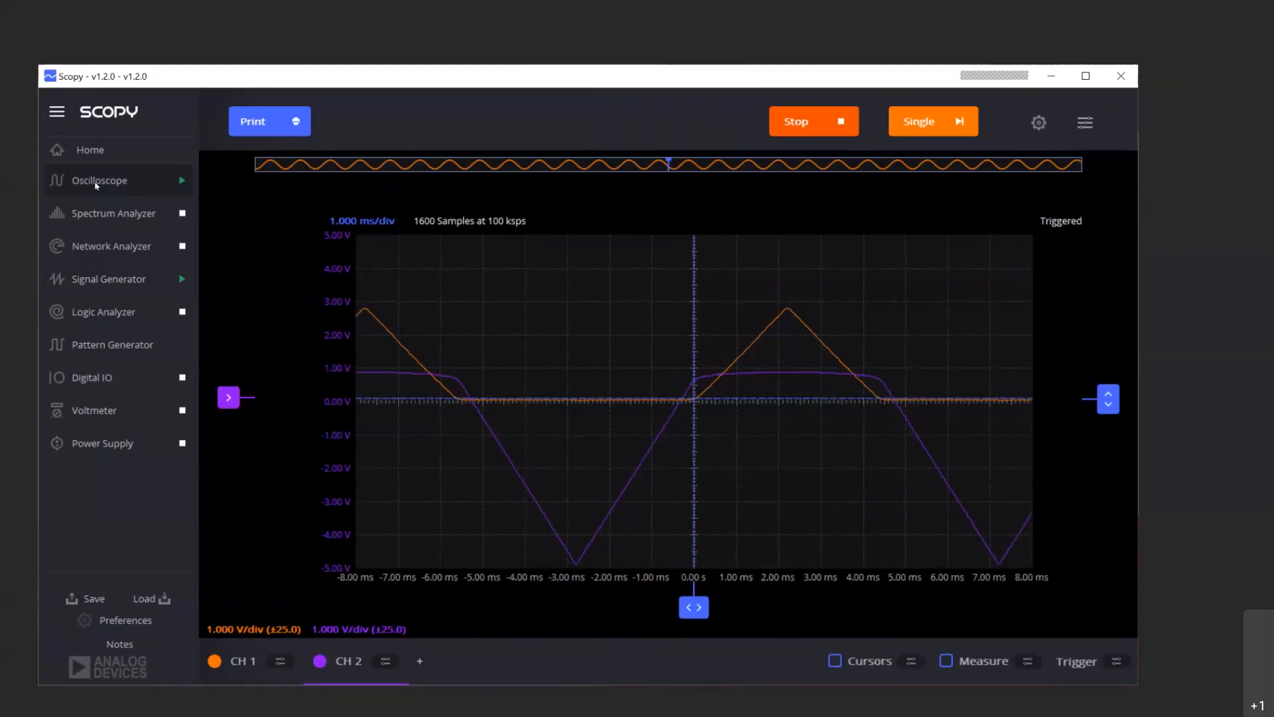
mouse_move(410, 340)
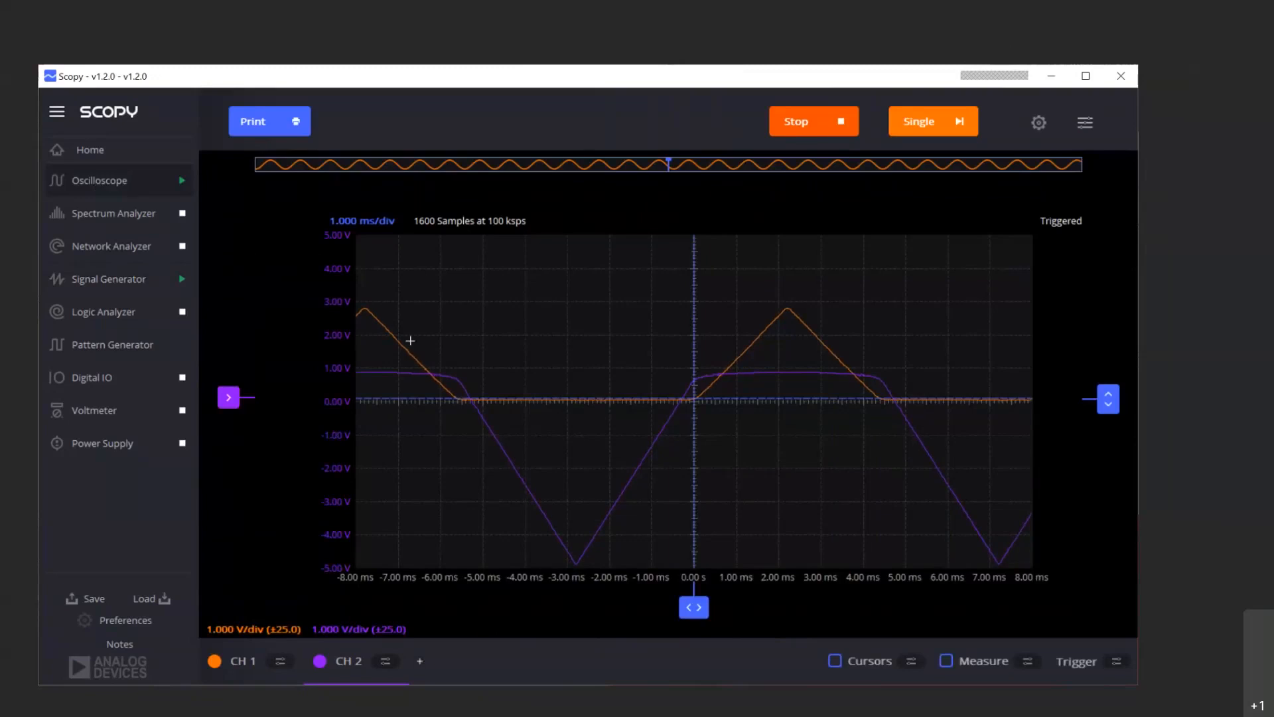
mouse_move(760, 395)
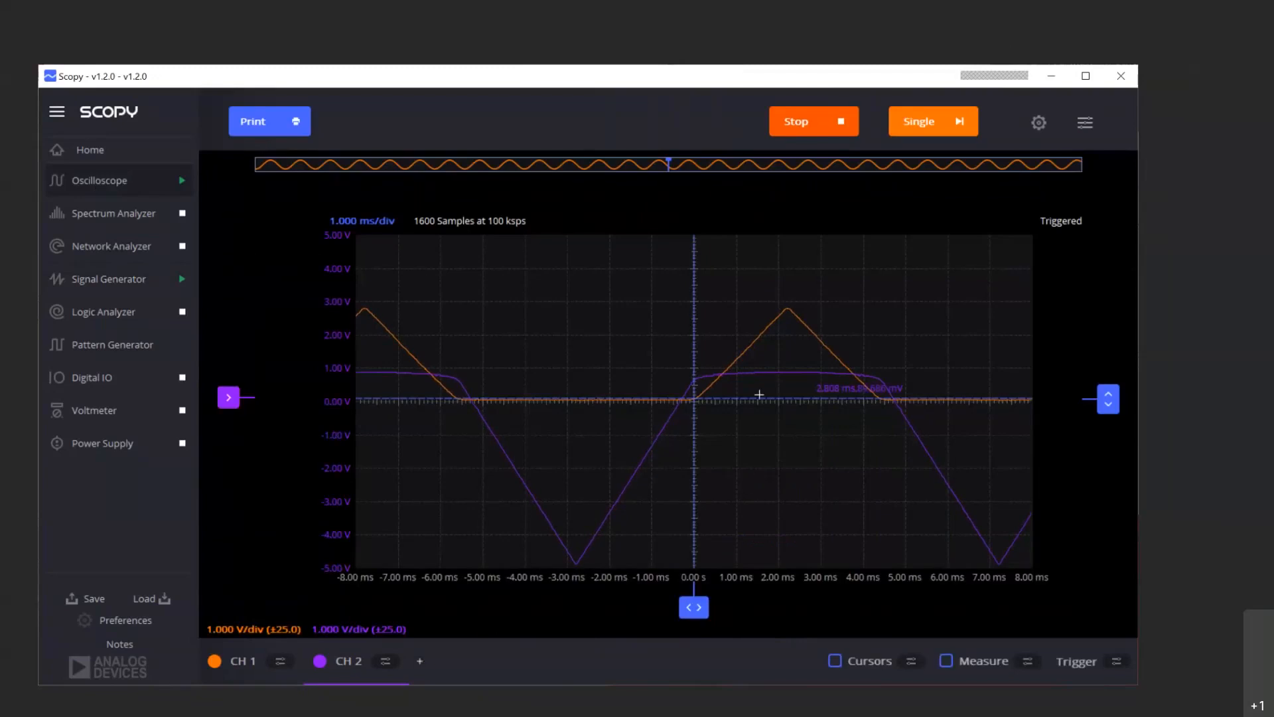
mouse_move(957, 399)
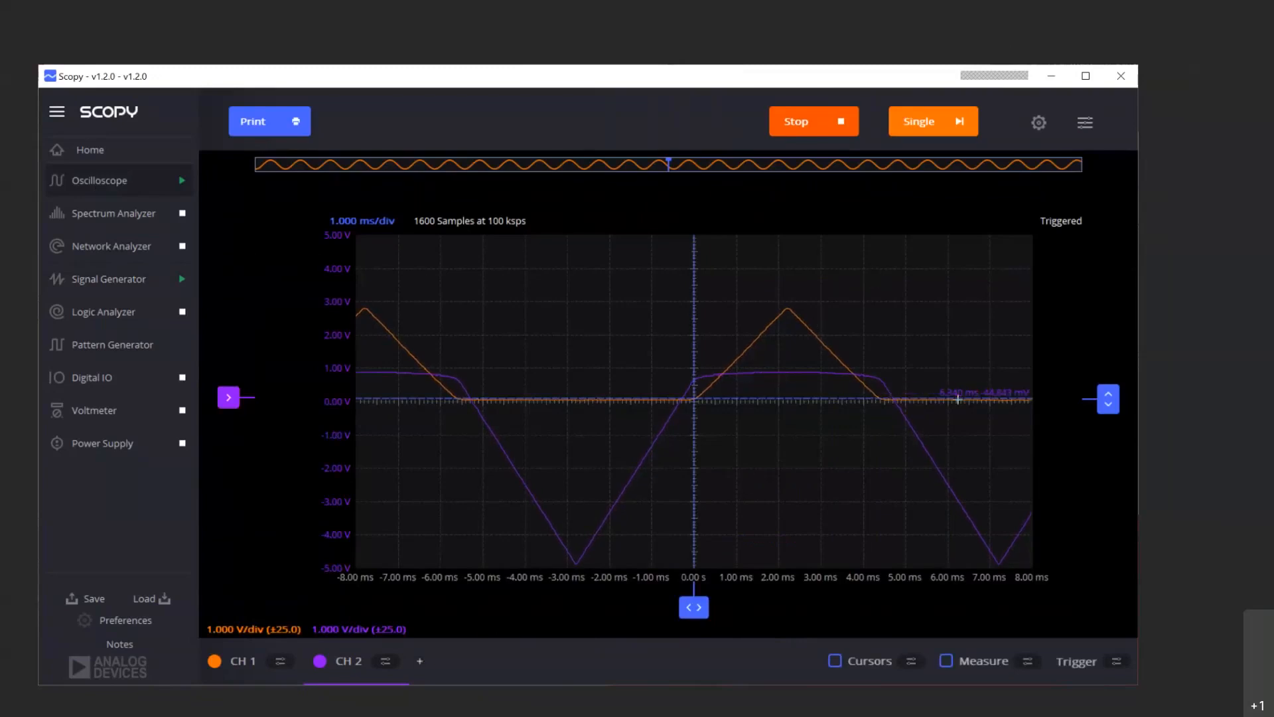
mouse_move(570, 547)
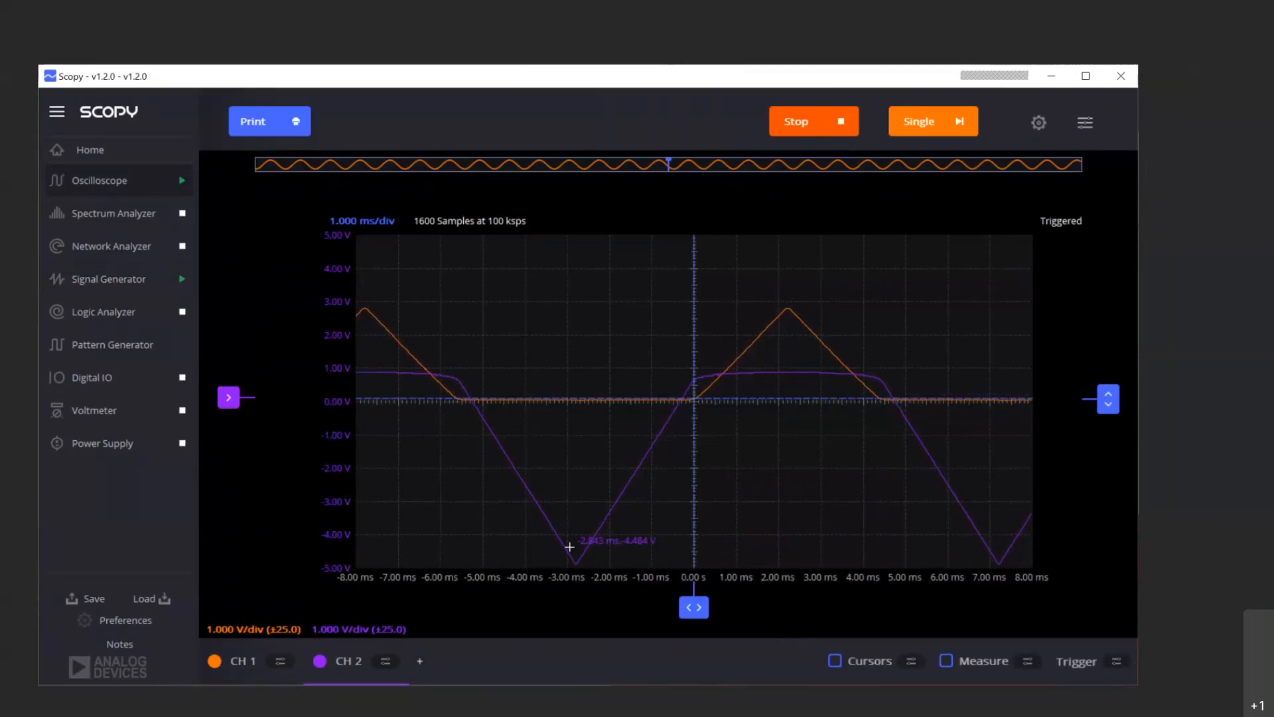
mouse_move(788, 372)
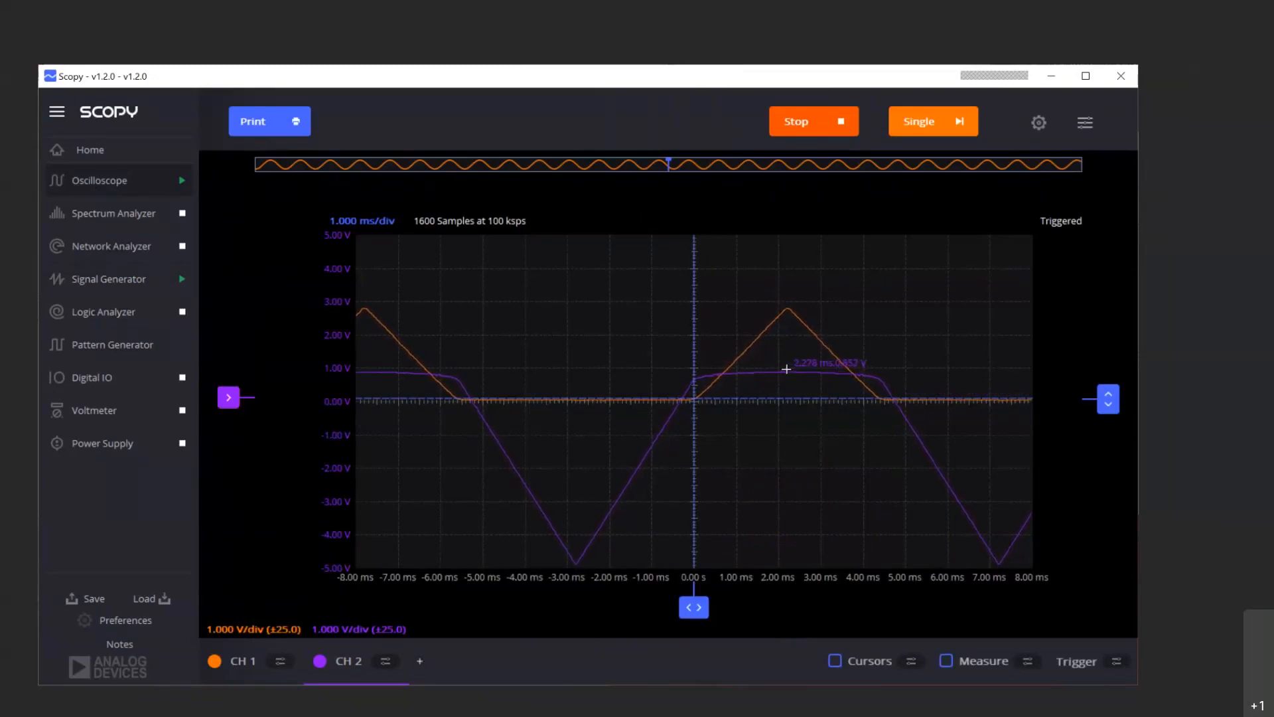
mouse_move(528, 557)
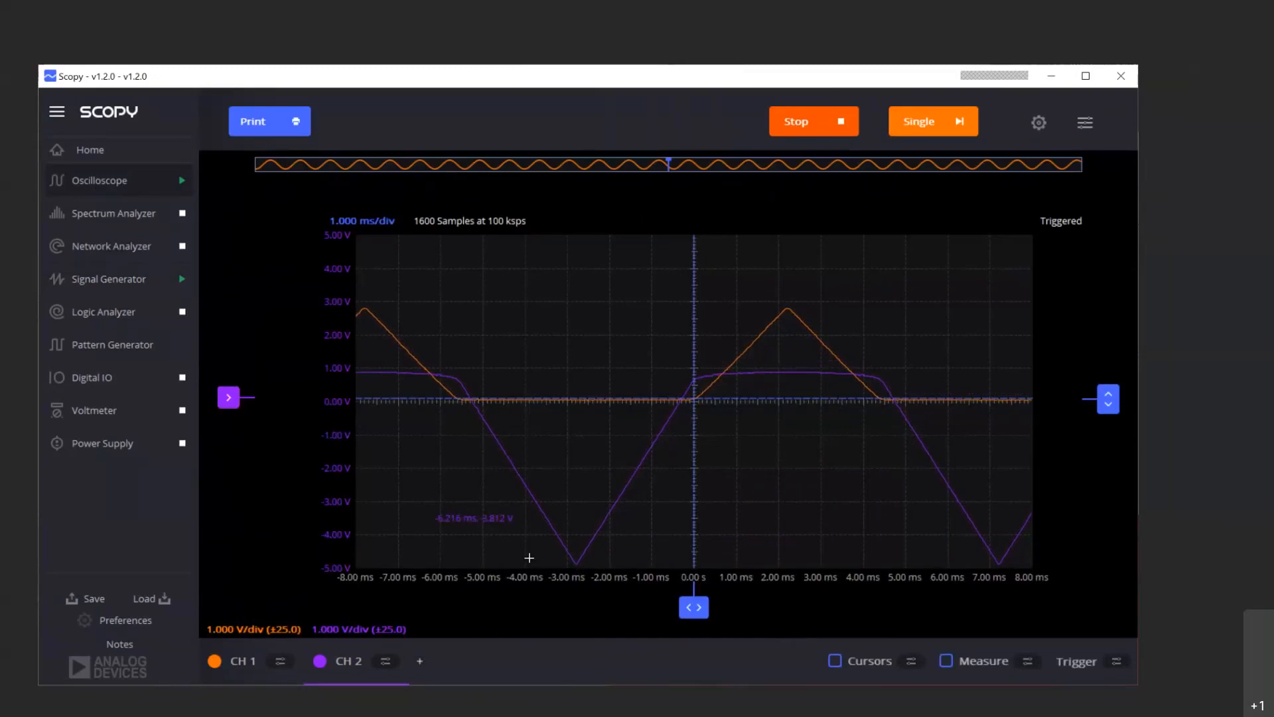
mouse_move(549, 404)
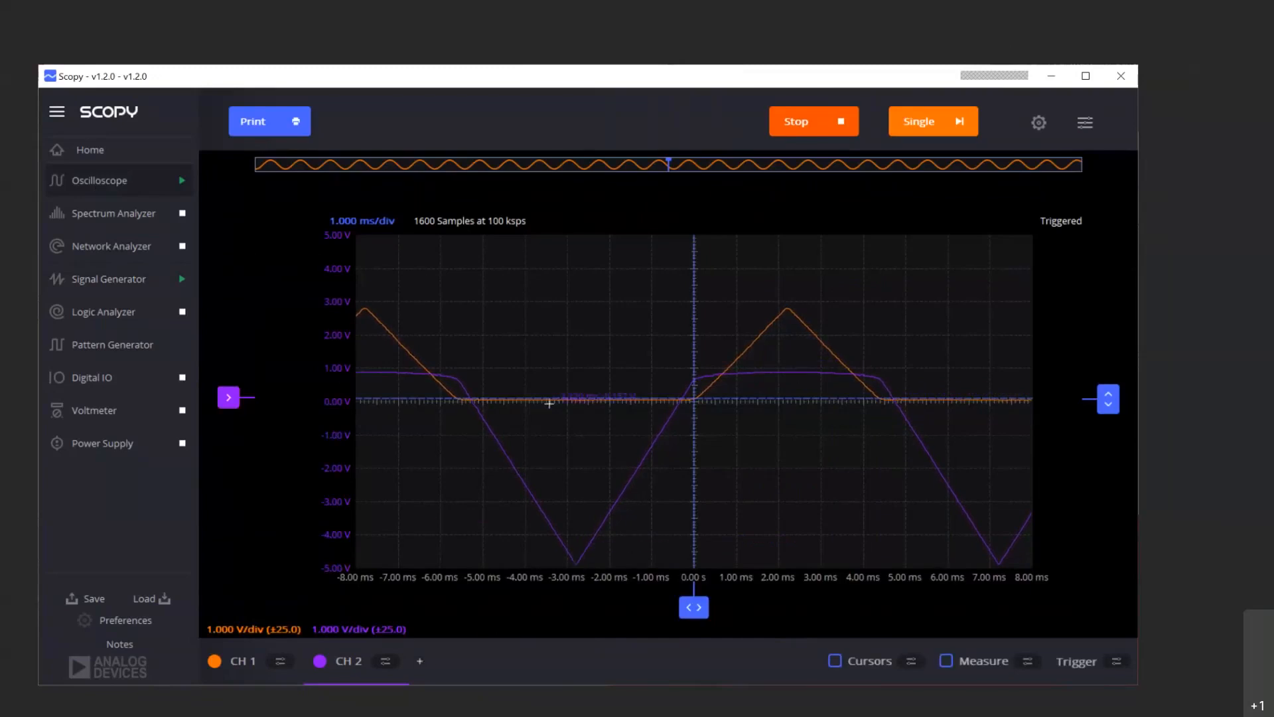
mouse_move(542, 398)
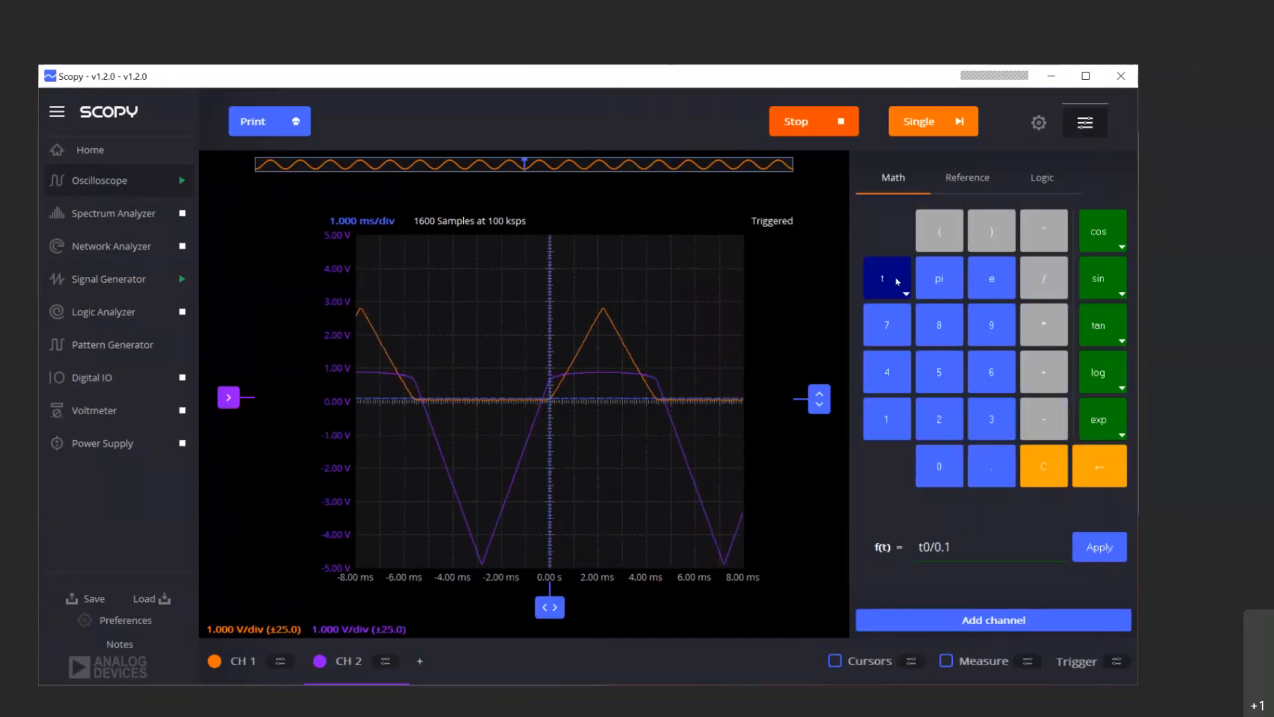
Step: Replace the math formula with t0/100 and add it as channel M1
click(887, 278)
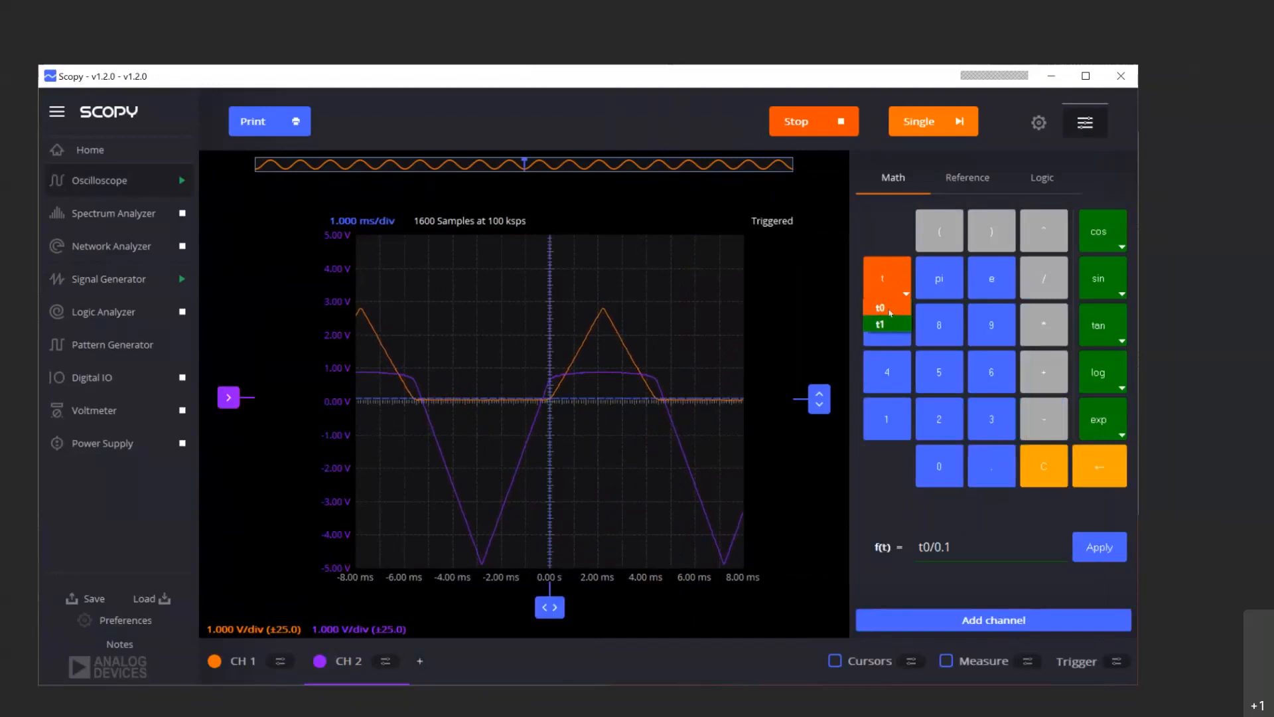
click(887, 326)
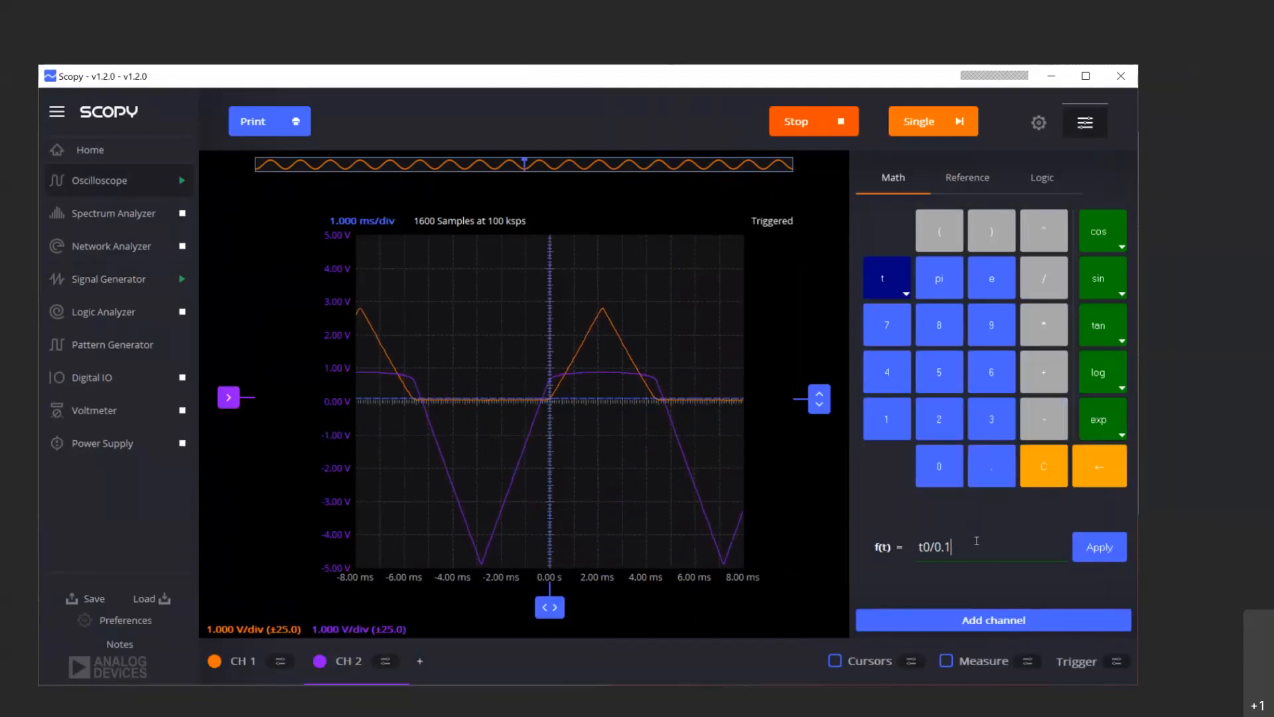
key(Backspace)
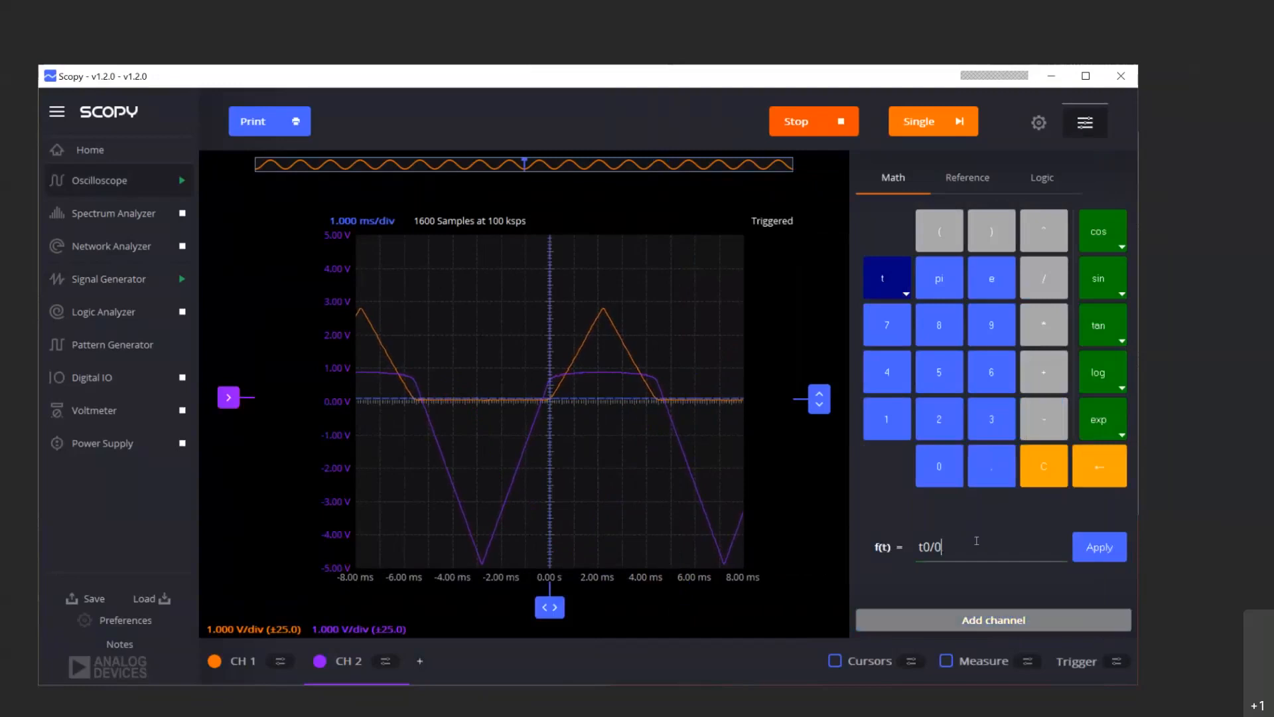
click(1043, 466)
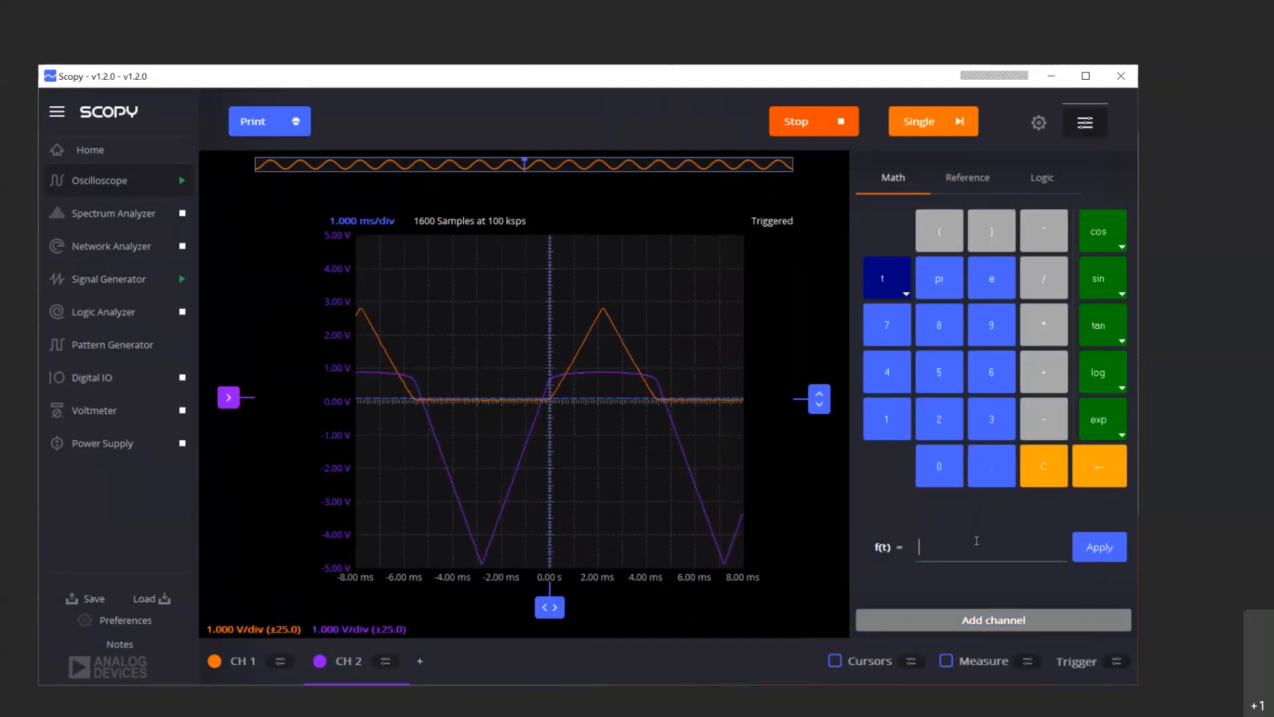
click(886, 276)
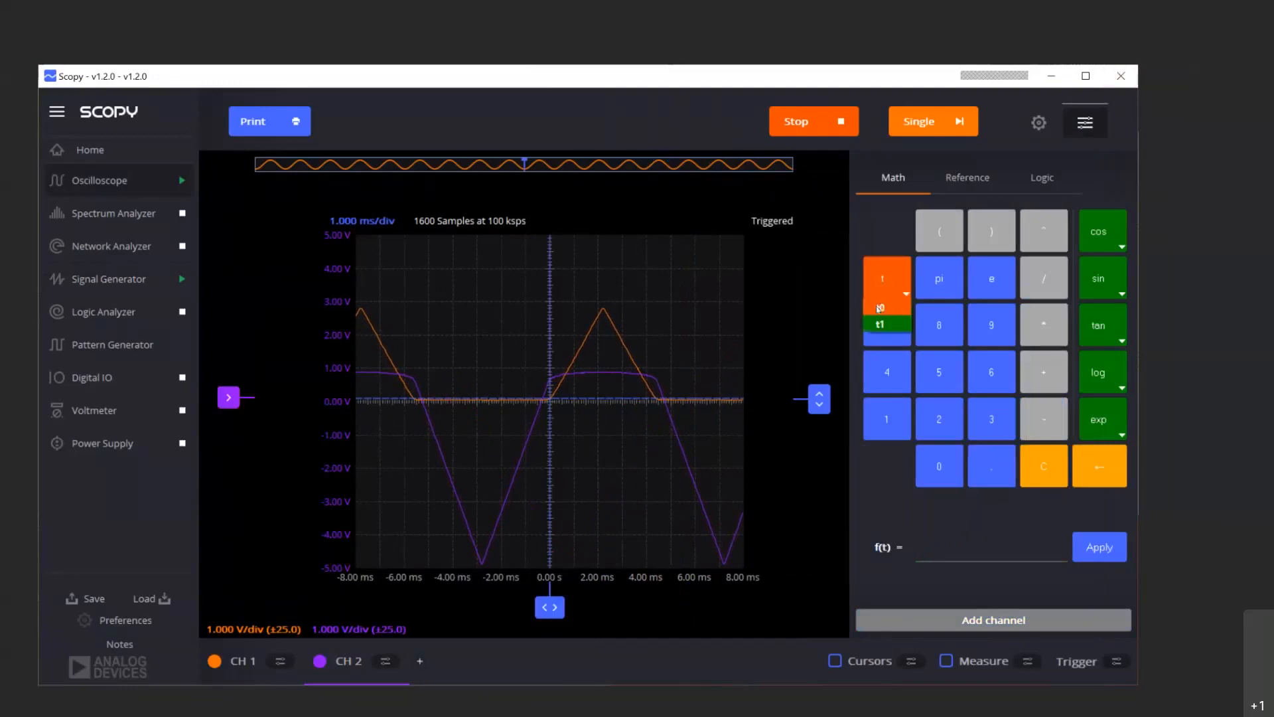
click(886, 310)
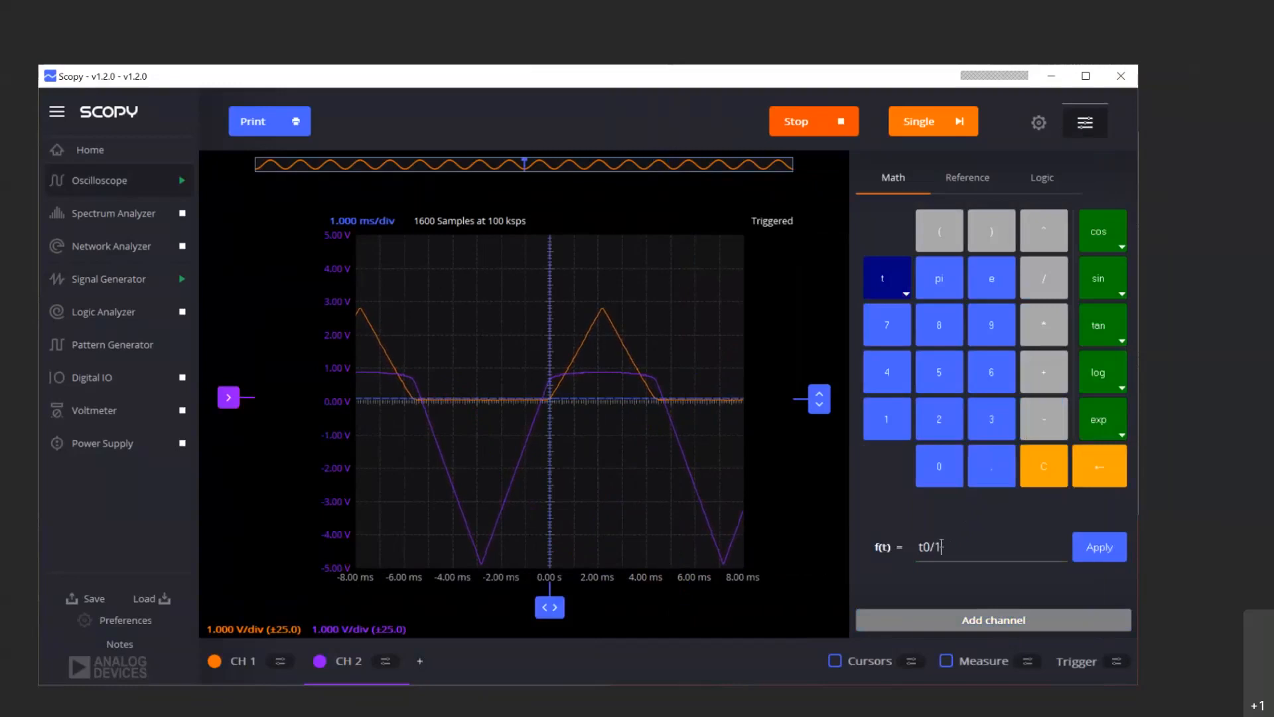
text(00)
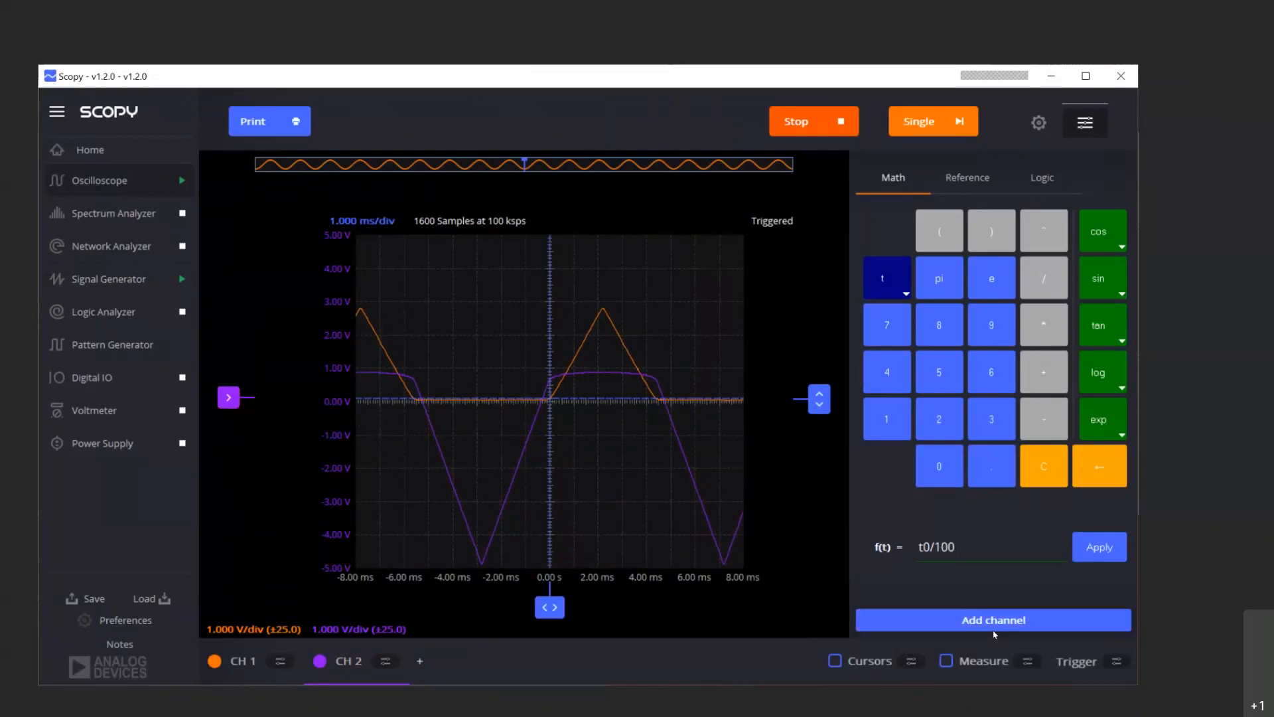
click(991, 620)
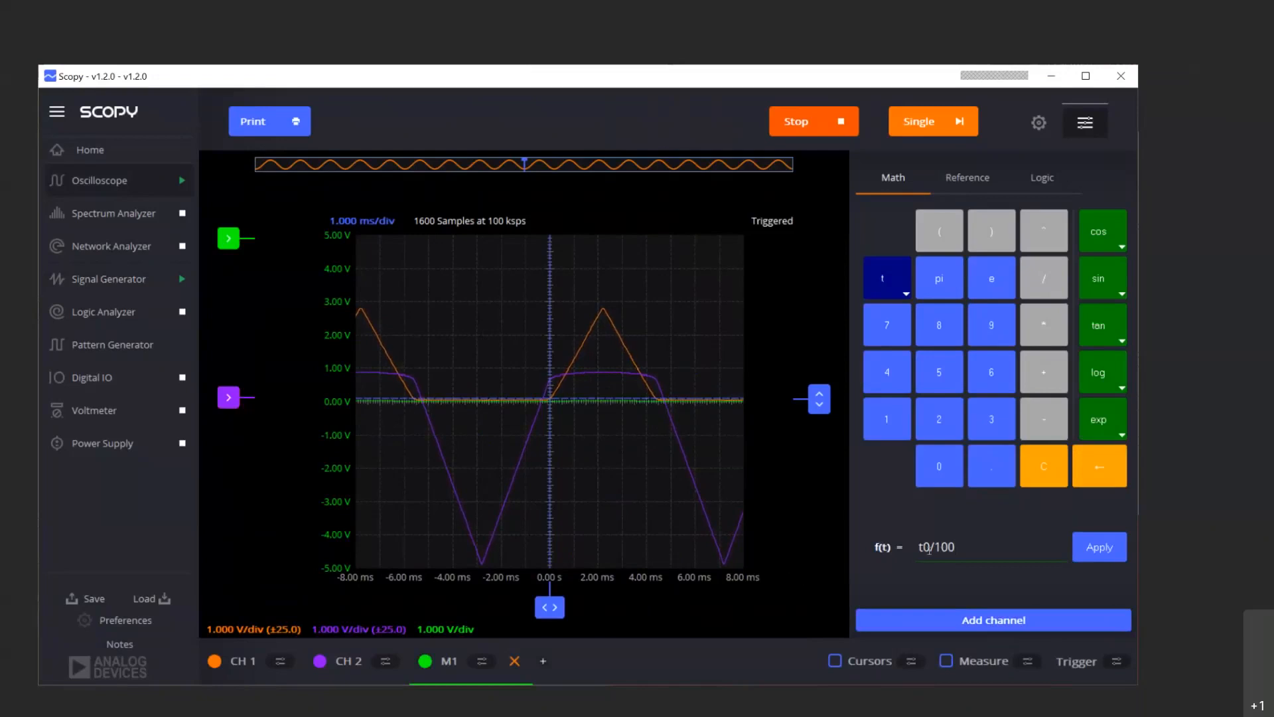
mouse_move(599, 652)
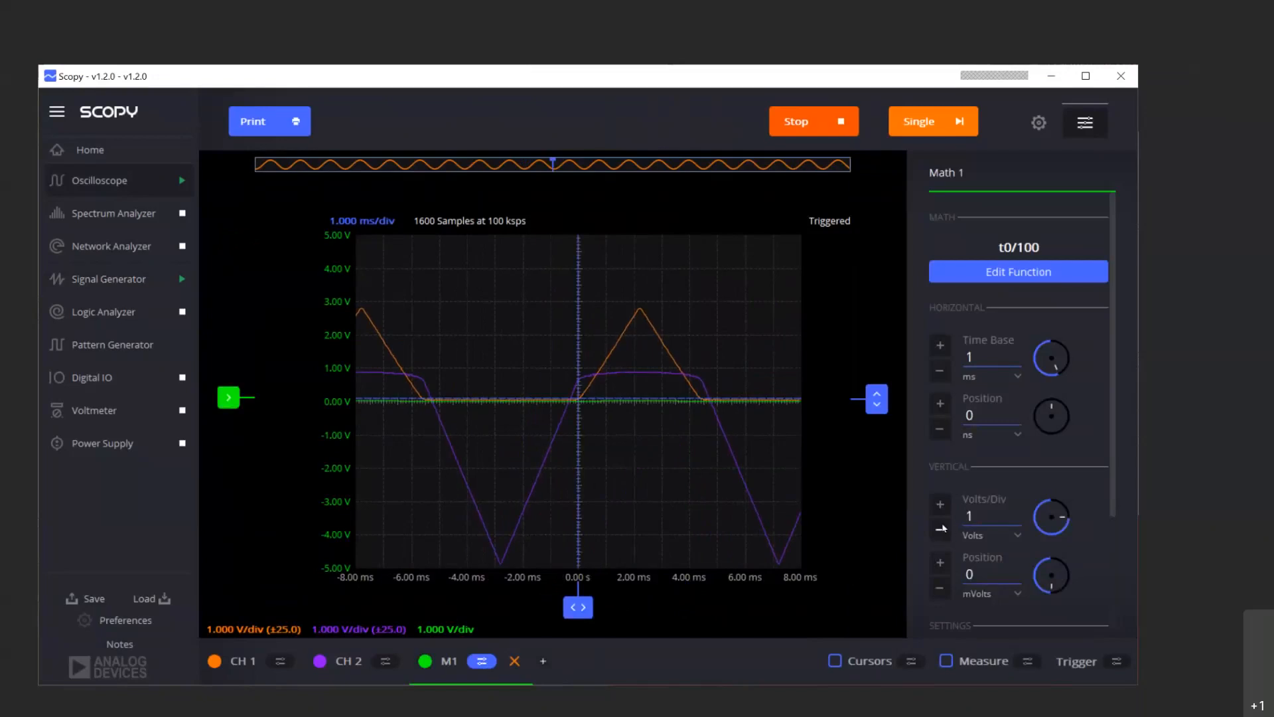
Step: Step M1's scale down through 200 mV and 20 mV to 10 mV/div
click(940, 531)
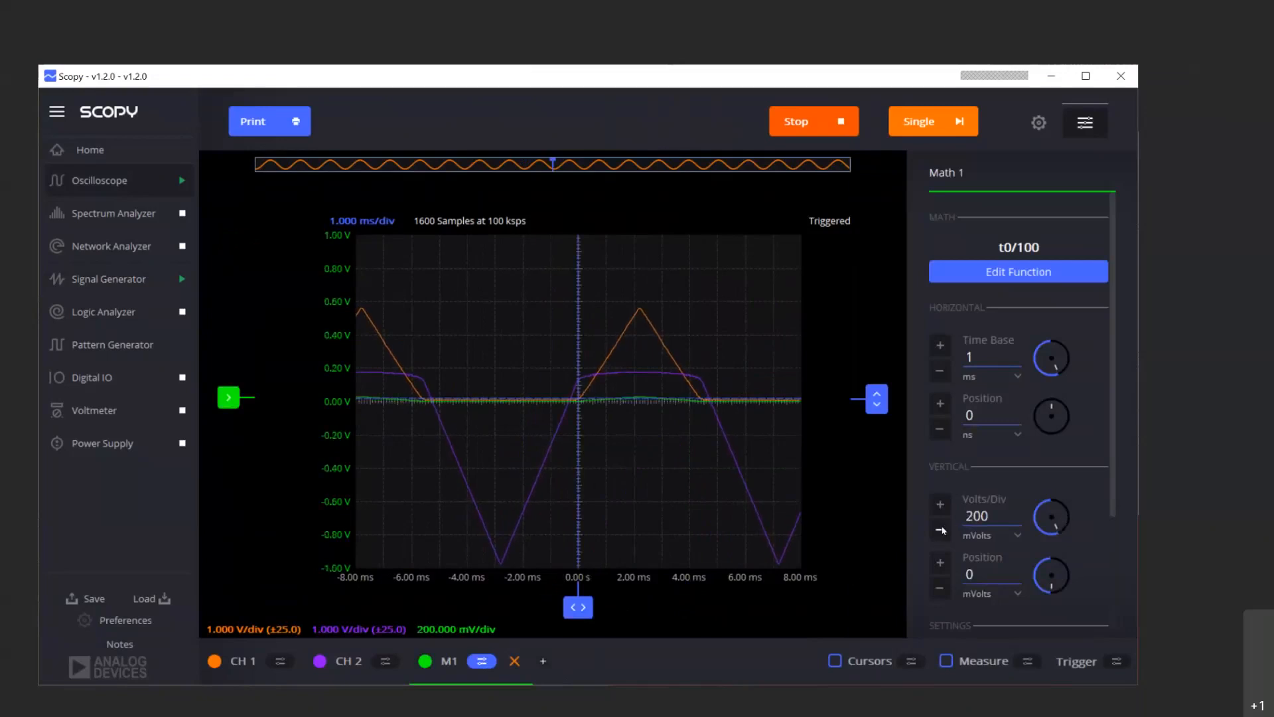
click(941, 532)
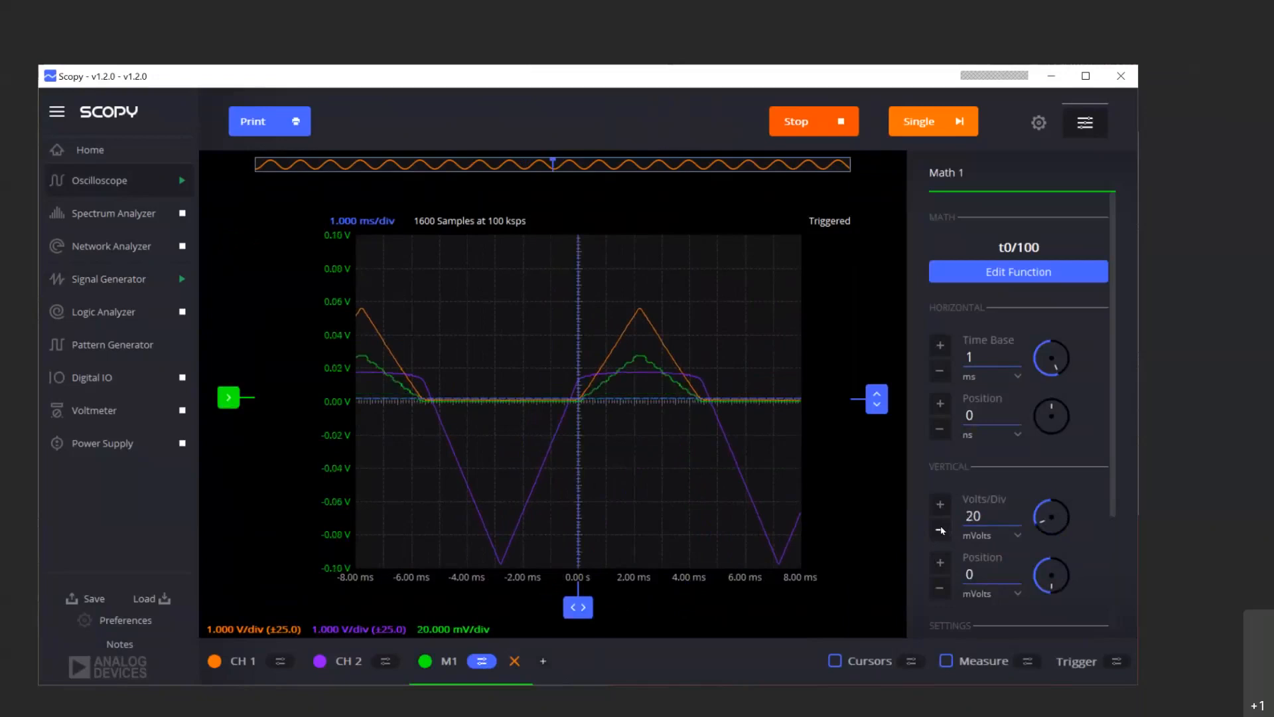
click(940, 525)
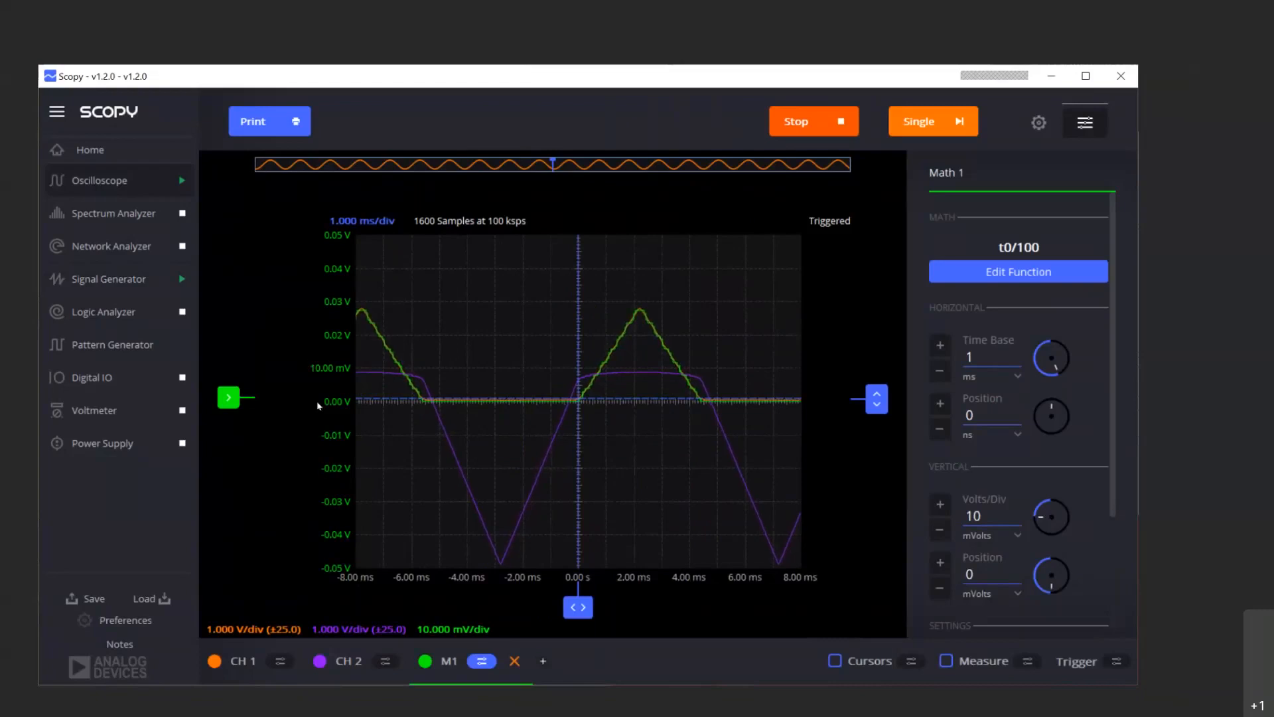
mouse_move(333, 410)
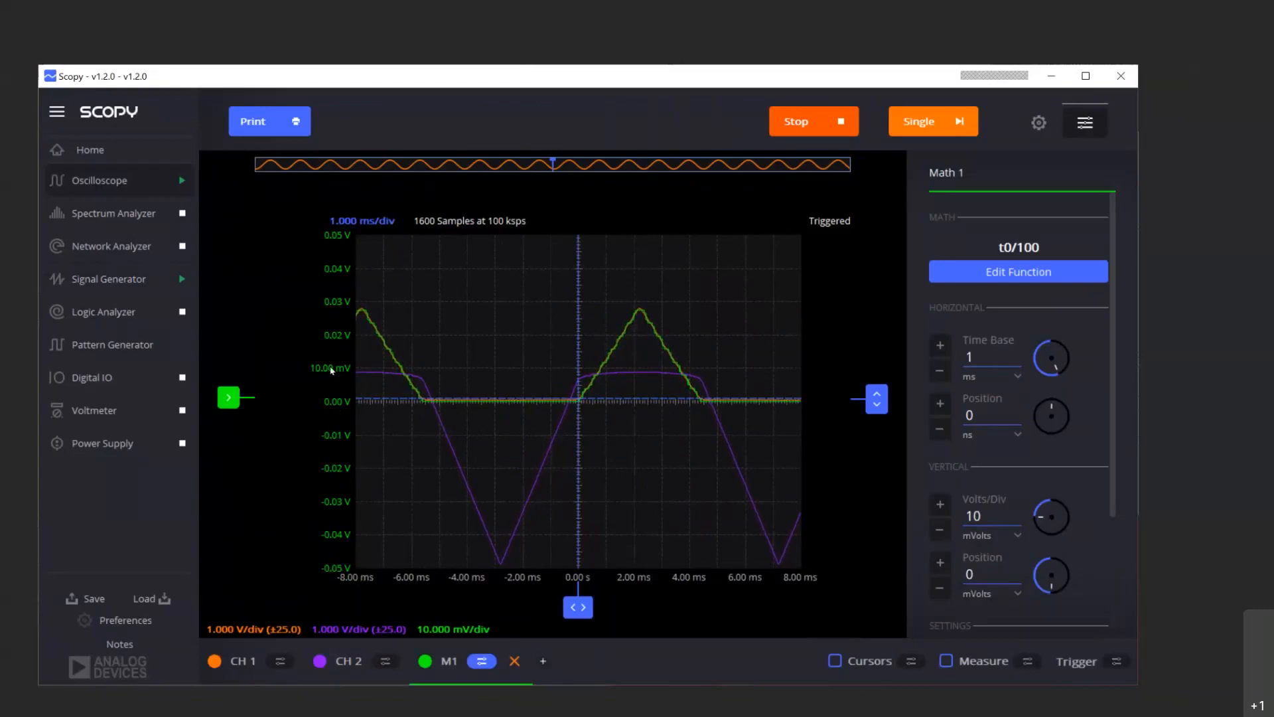
mouse_move(614, 329)
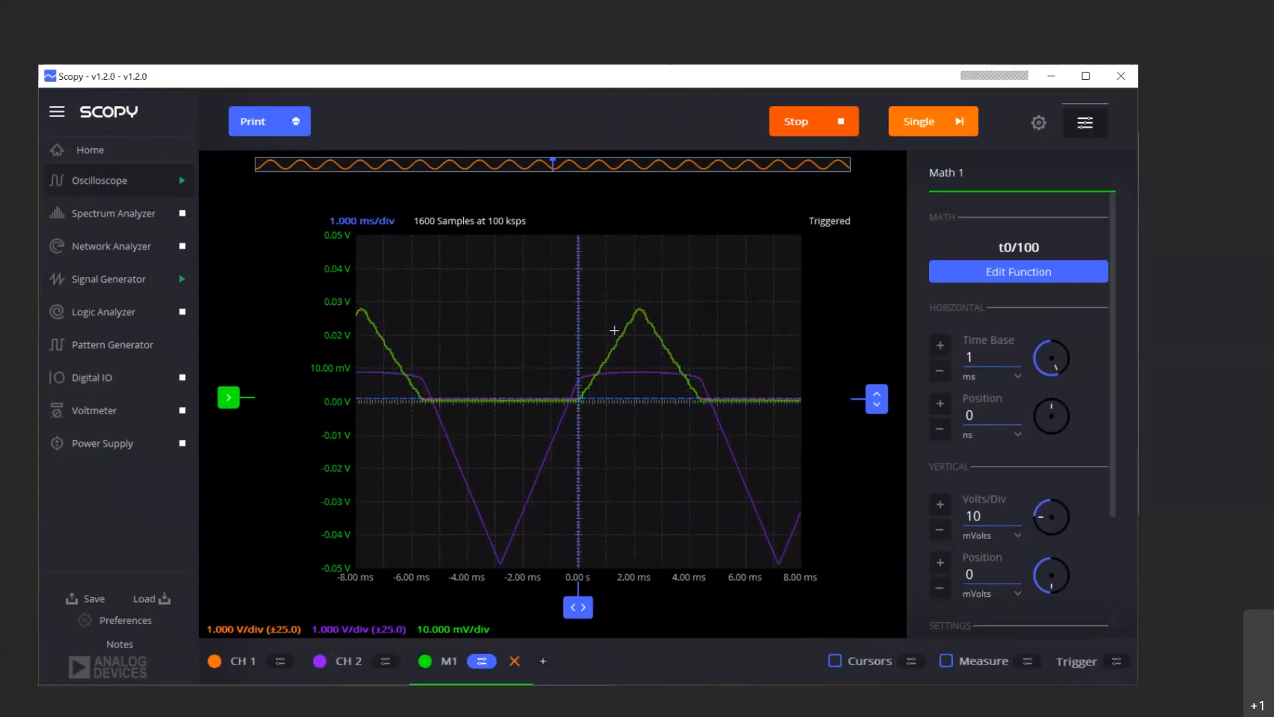
mouse_move(522, 554)
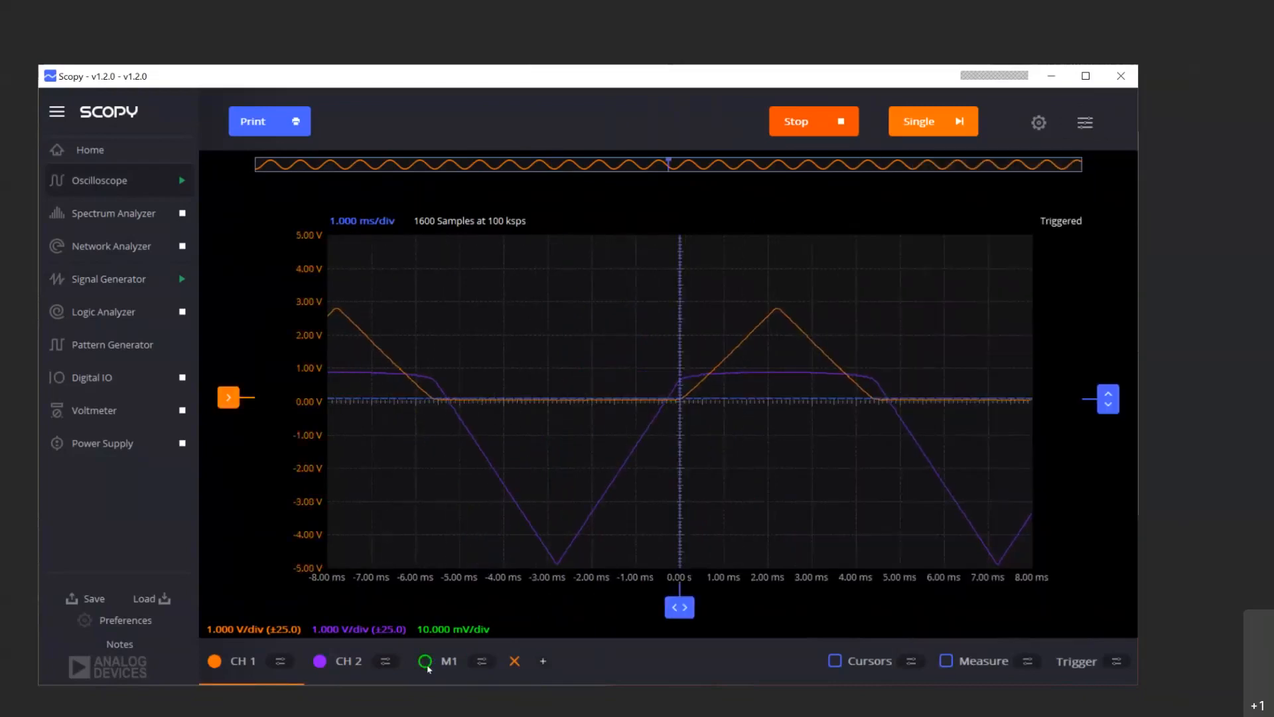
Step: Show the M1 trace briefly, then delete the M1 math channel
click(448, 661)
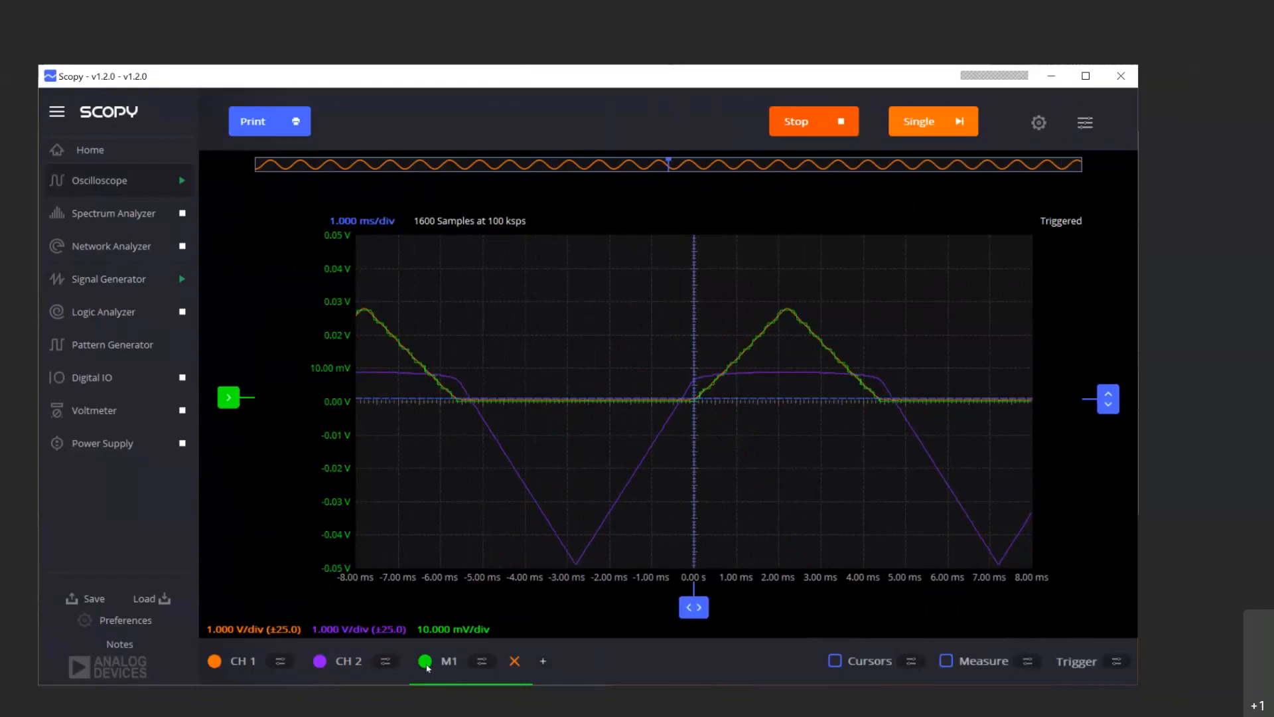
mouse_move(502, 698)
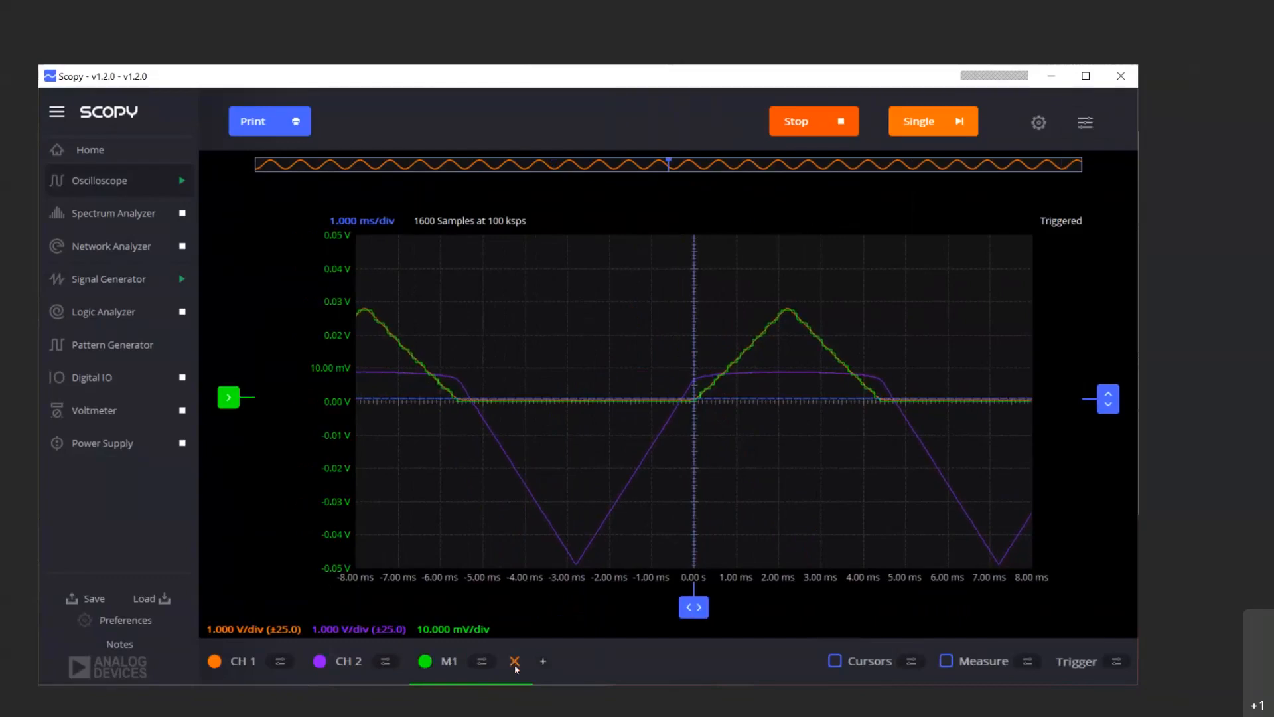
click(514, 661)
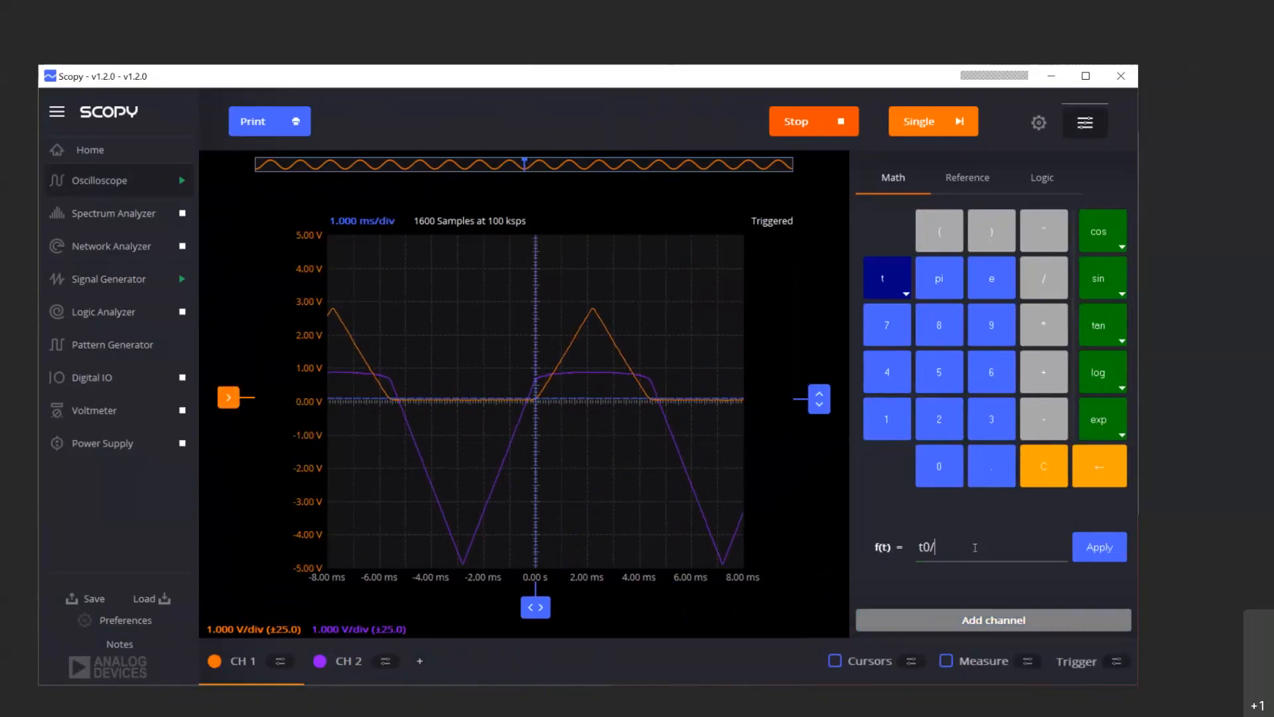
Step: Set the formula to t0/0.1, apply it, and add it as channel M1
text(0.1)
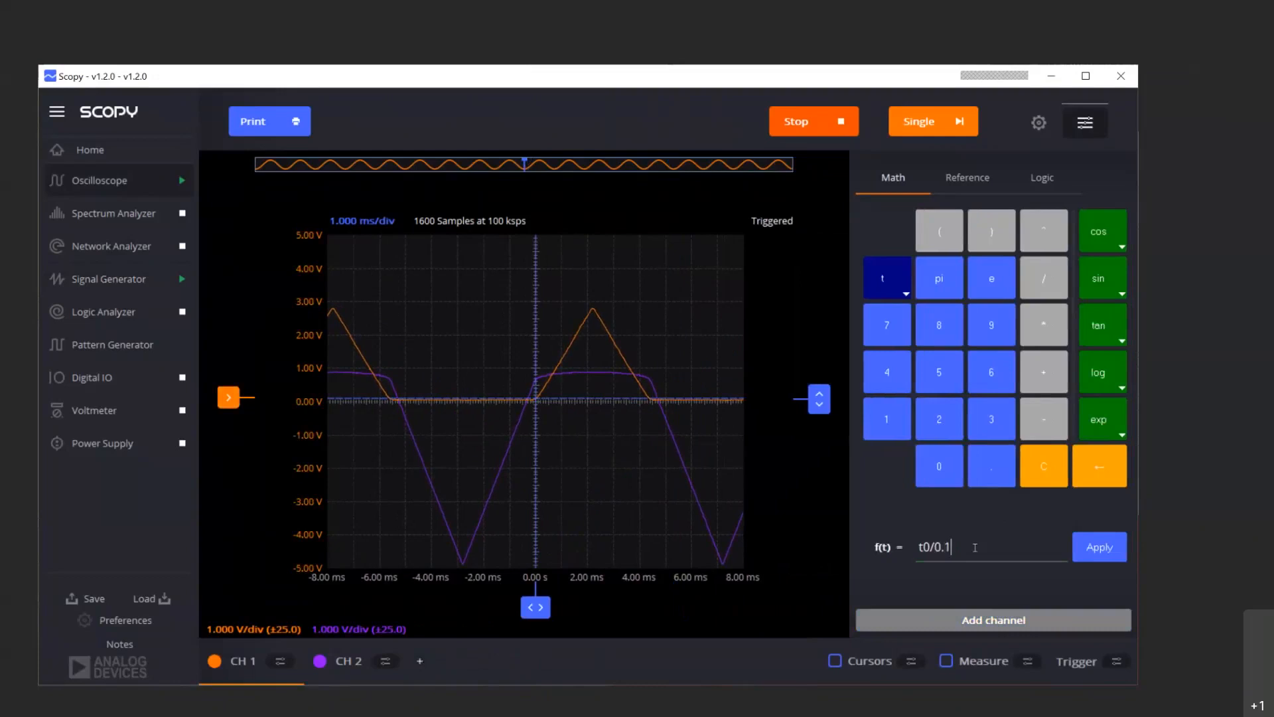
click(1099, 546)
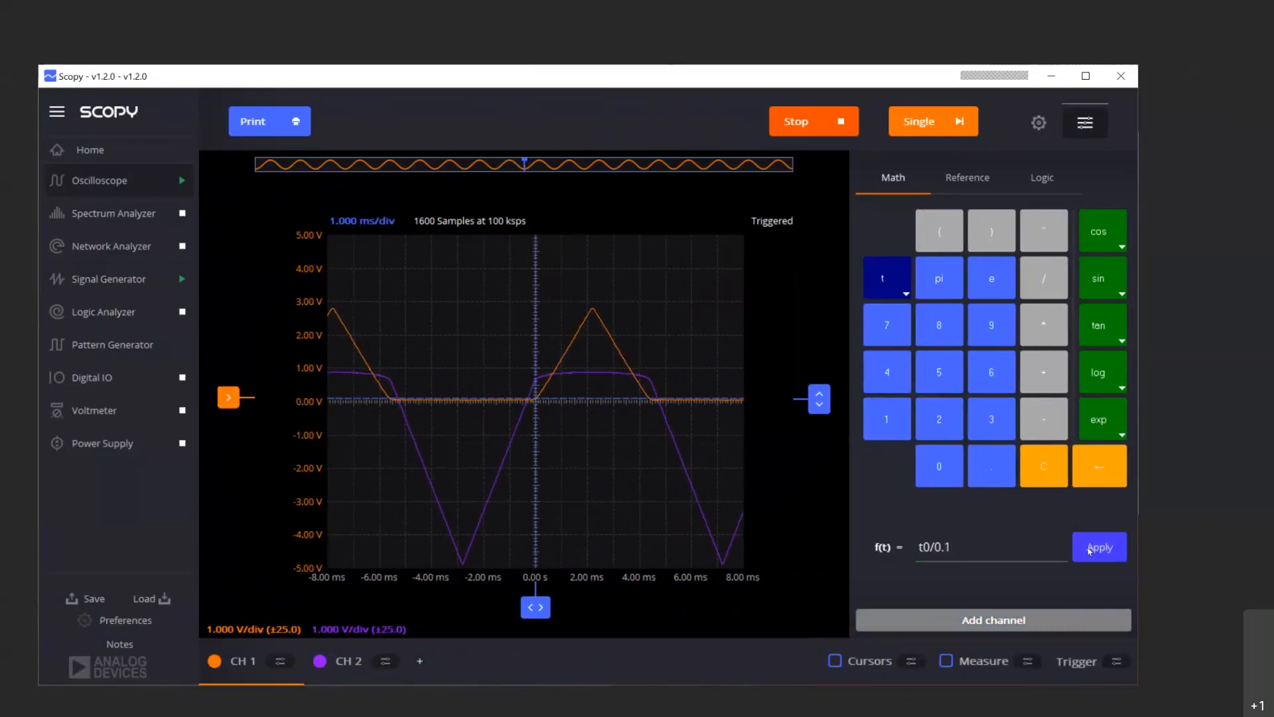
click(1099, 546)
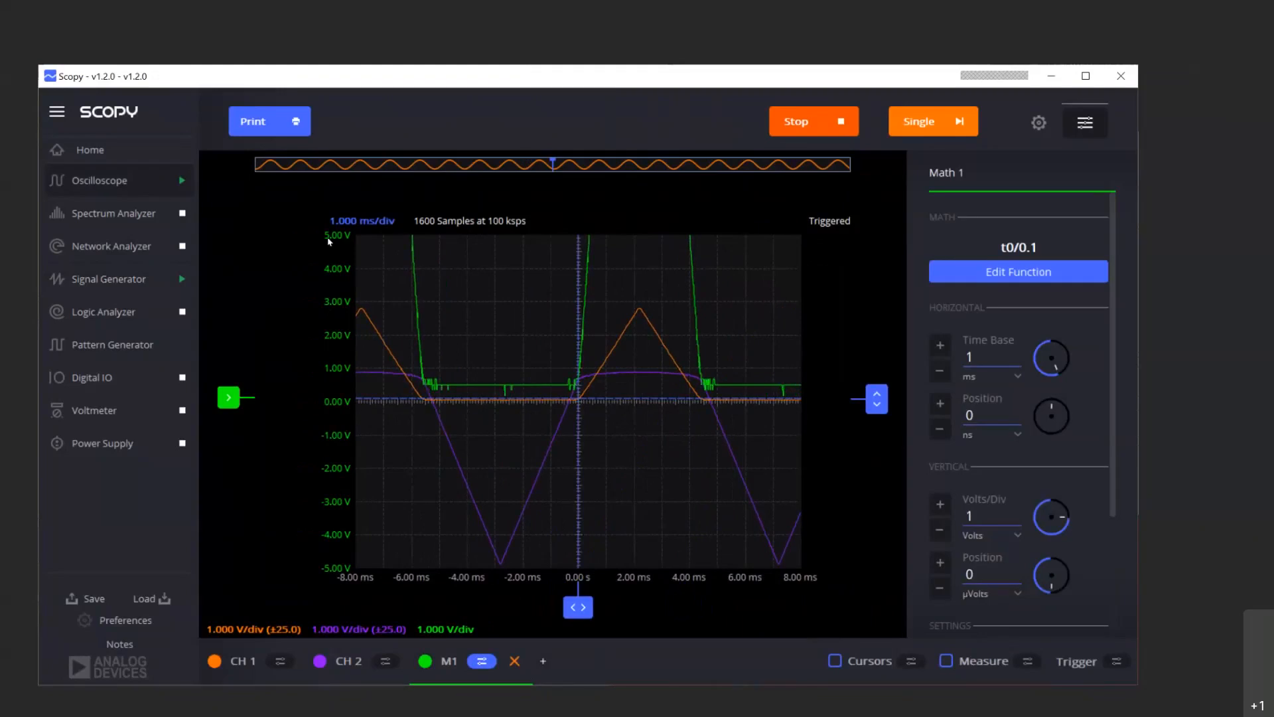
Step: Set M1's scale to 10 V per division
click(940, 504)
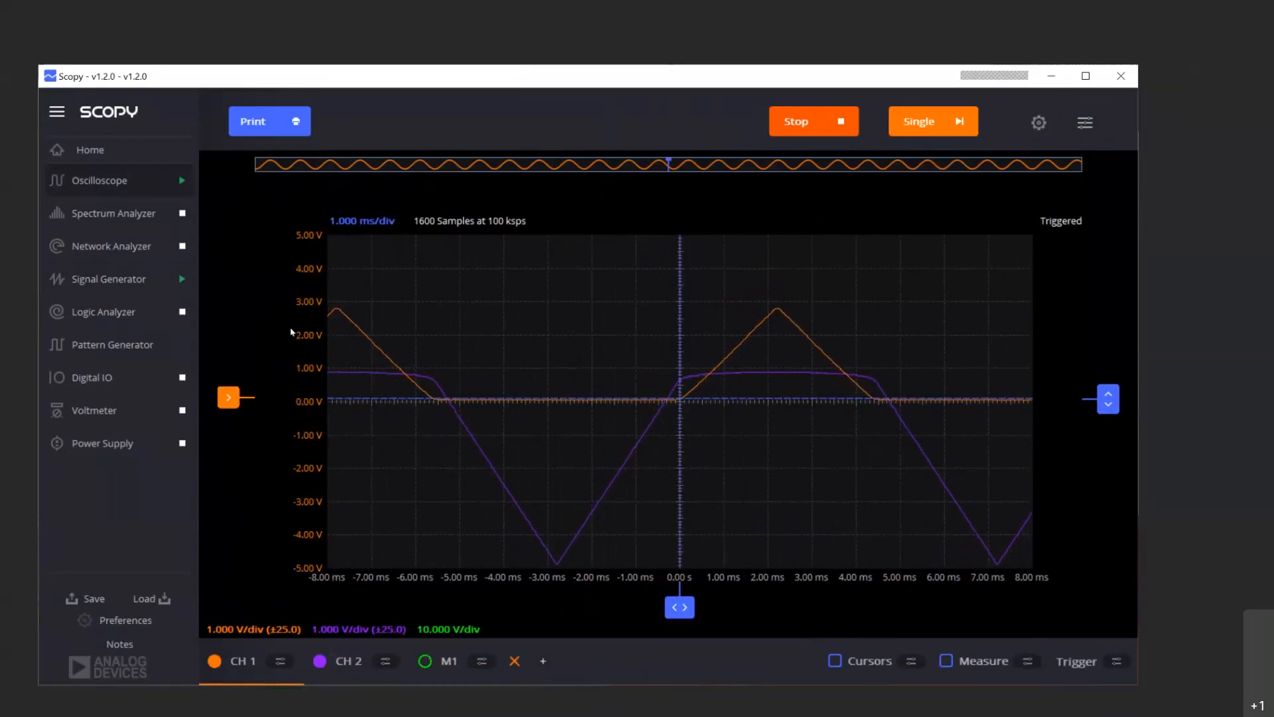
mouse_move(327, 305)
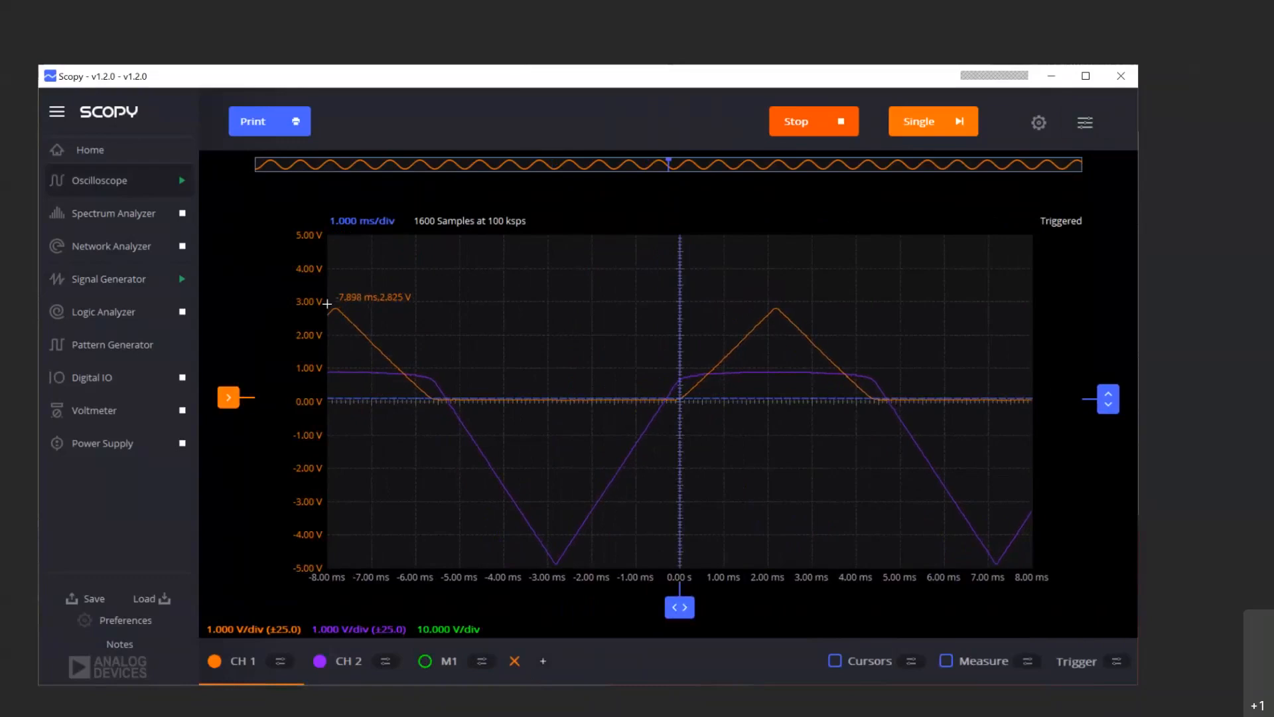
mouse_move(331, 305)
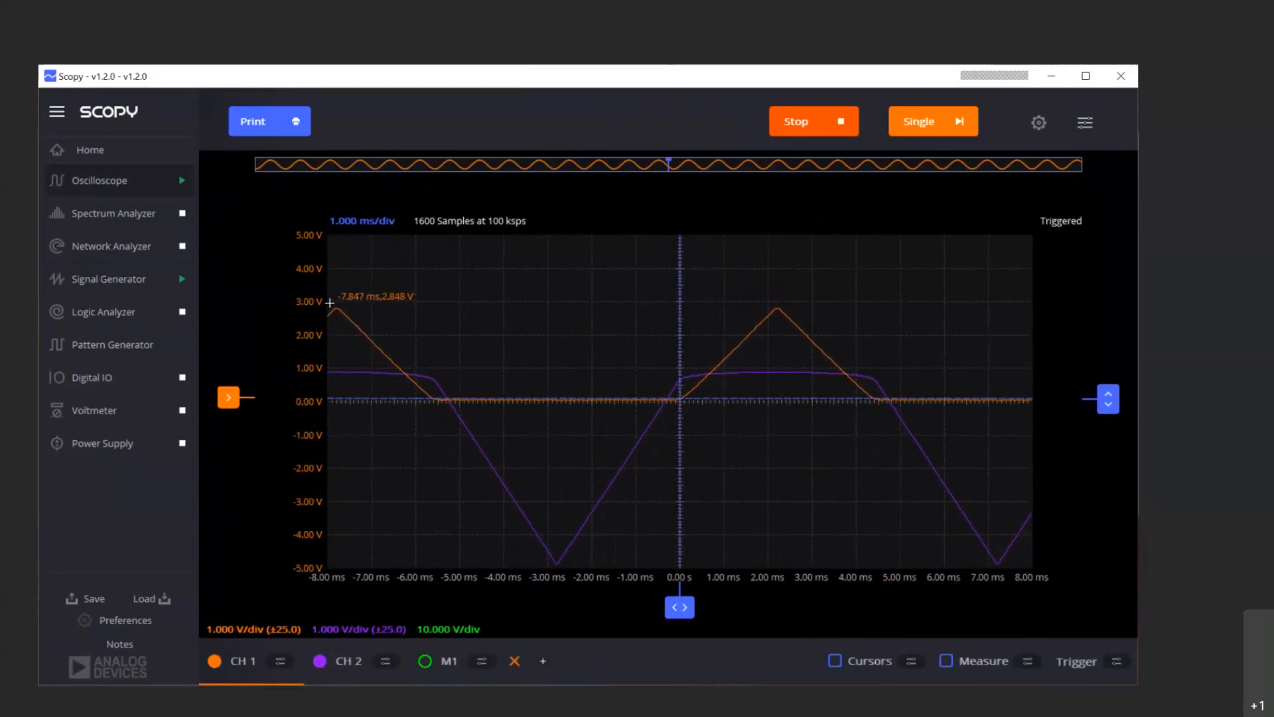
mouse_move(442, 551)
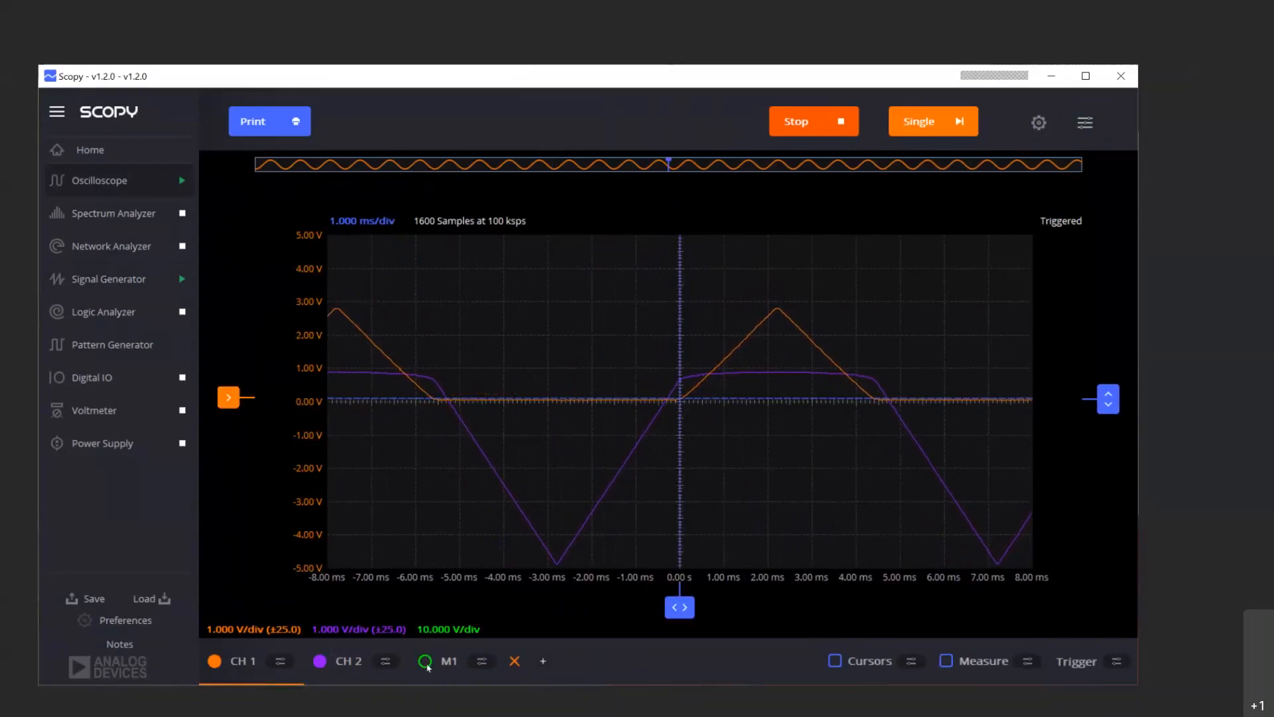
Step: Re-enable the M1 current trace, displayed at 10 V per division
click(449, 661)
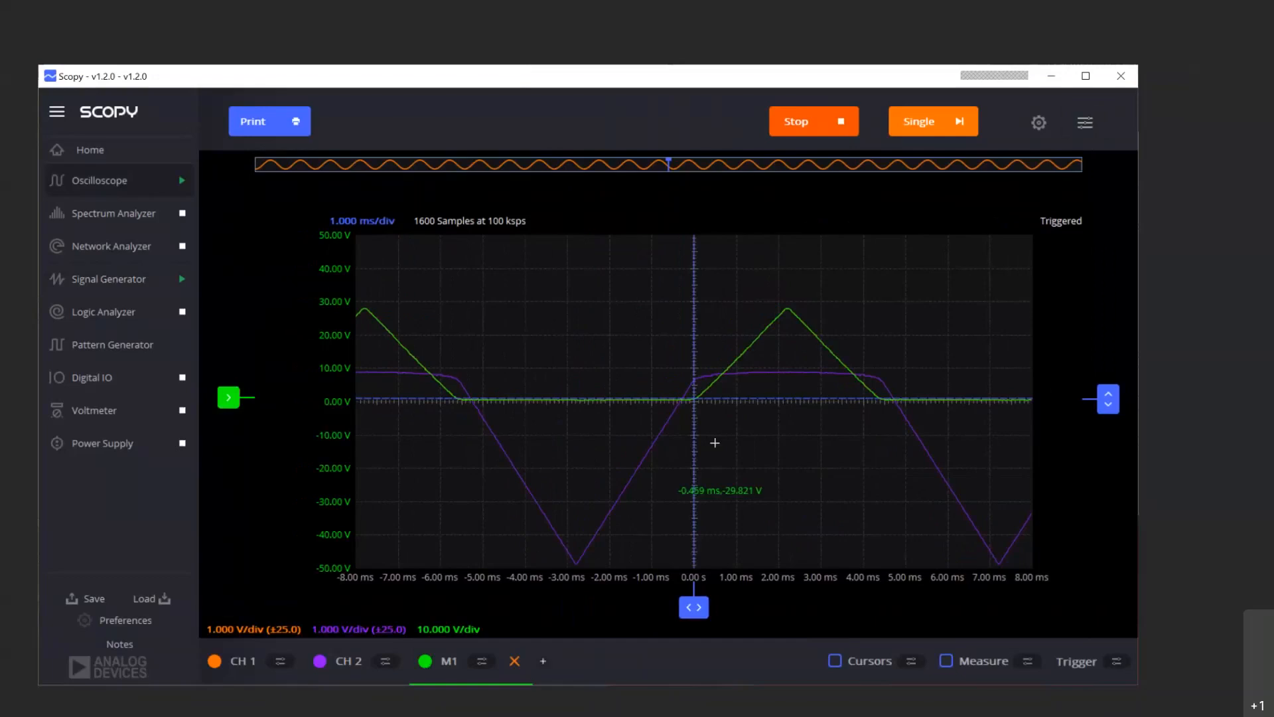
mouse_move(841, 448)
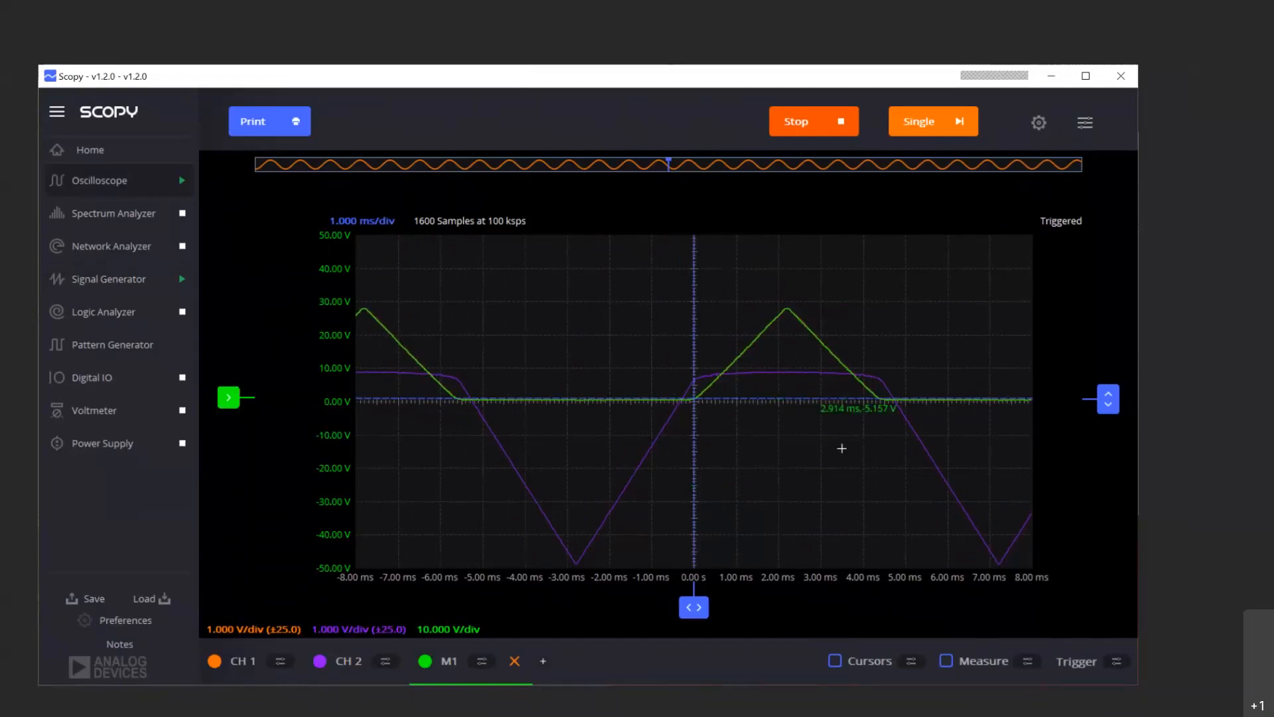
mouse_move(842, 448)
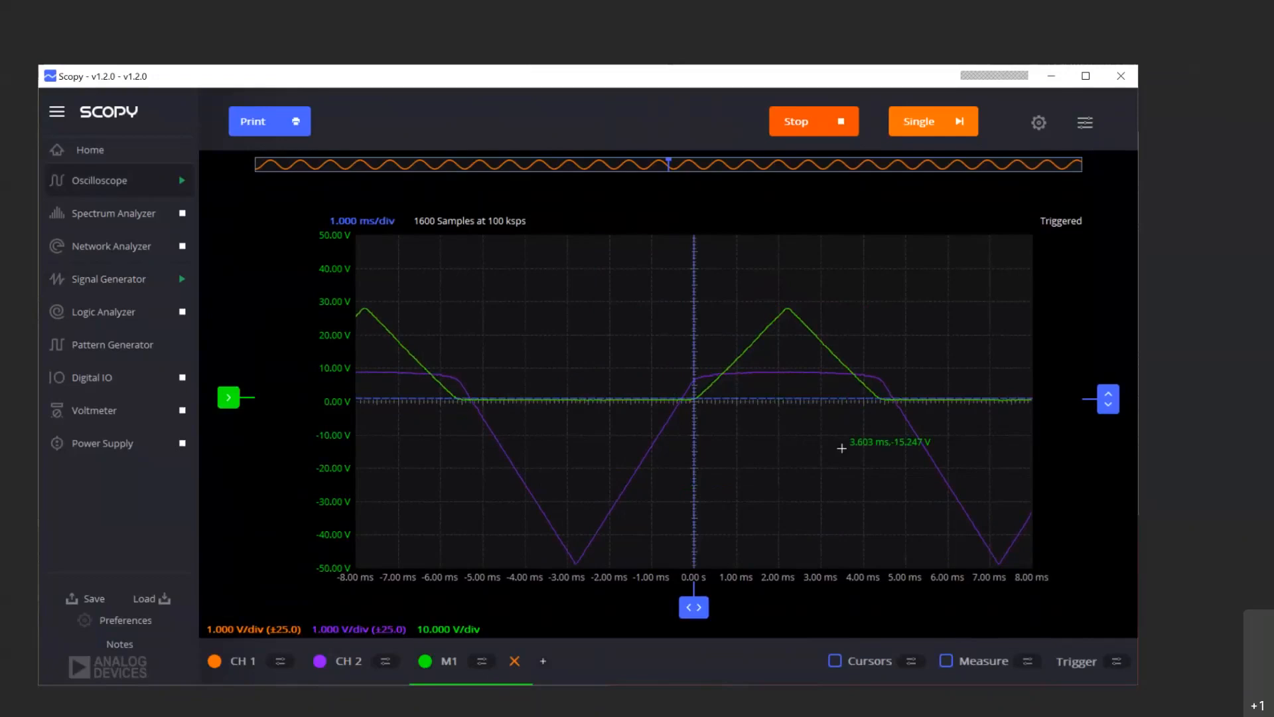
mouse_move(445, 317)
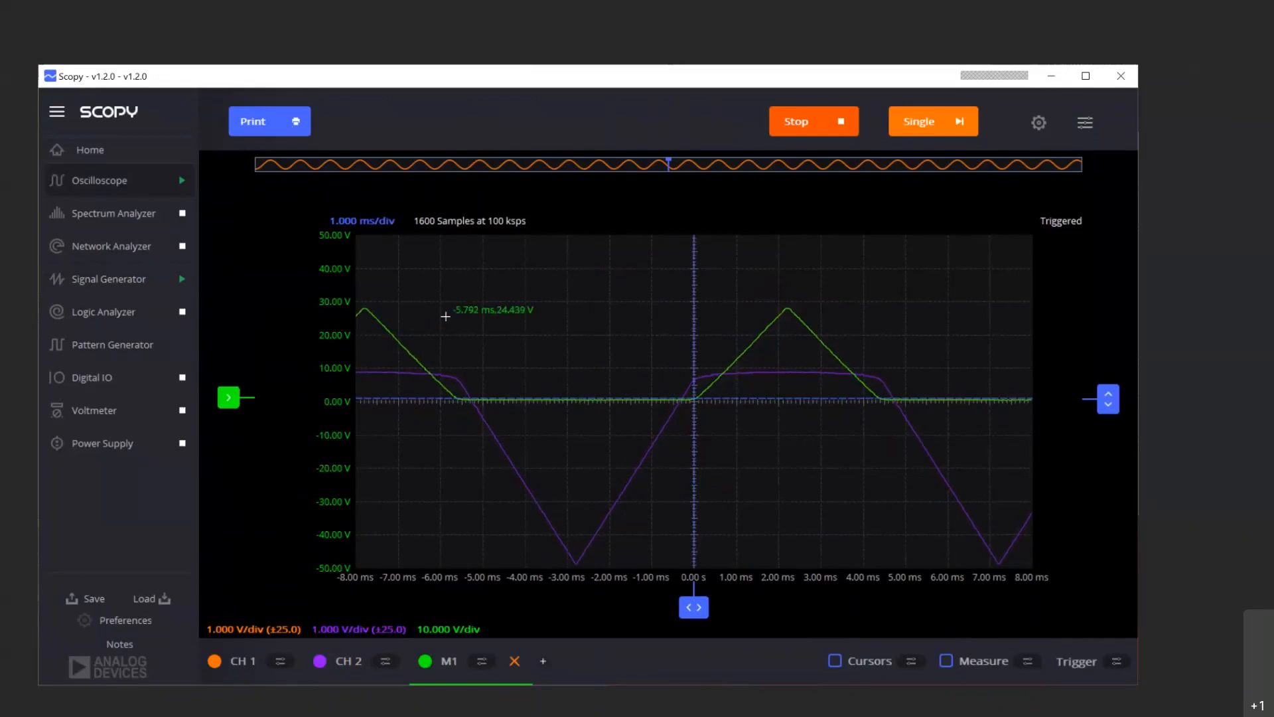